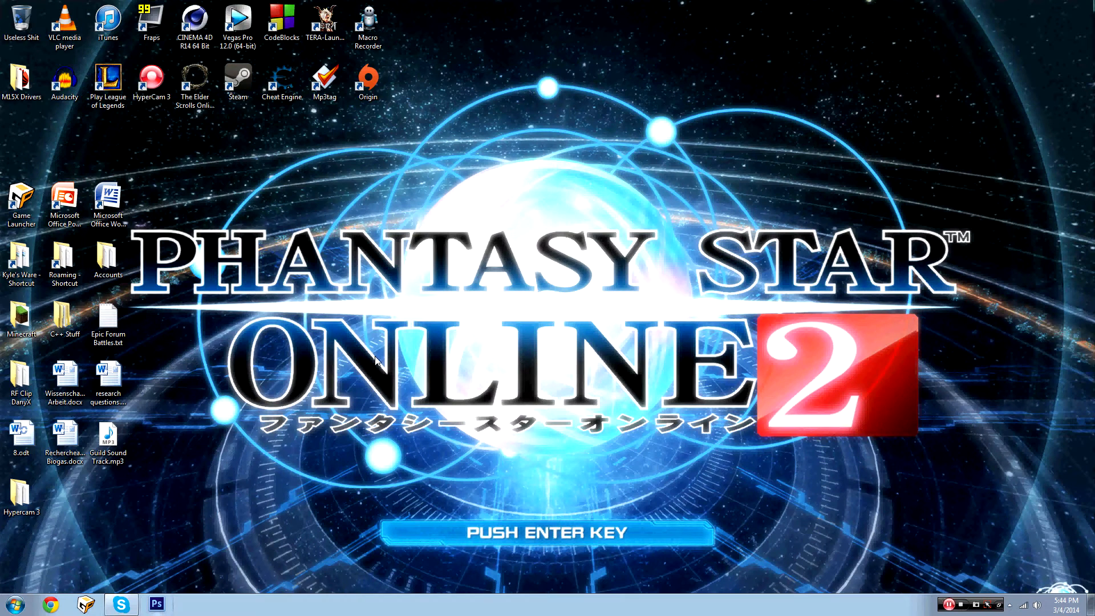
pyautogui.moveTo(272, 347)
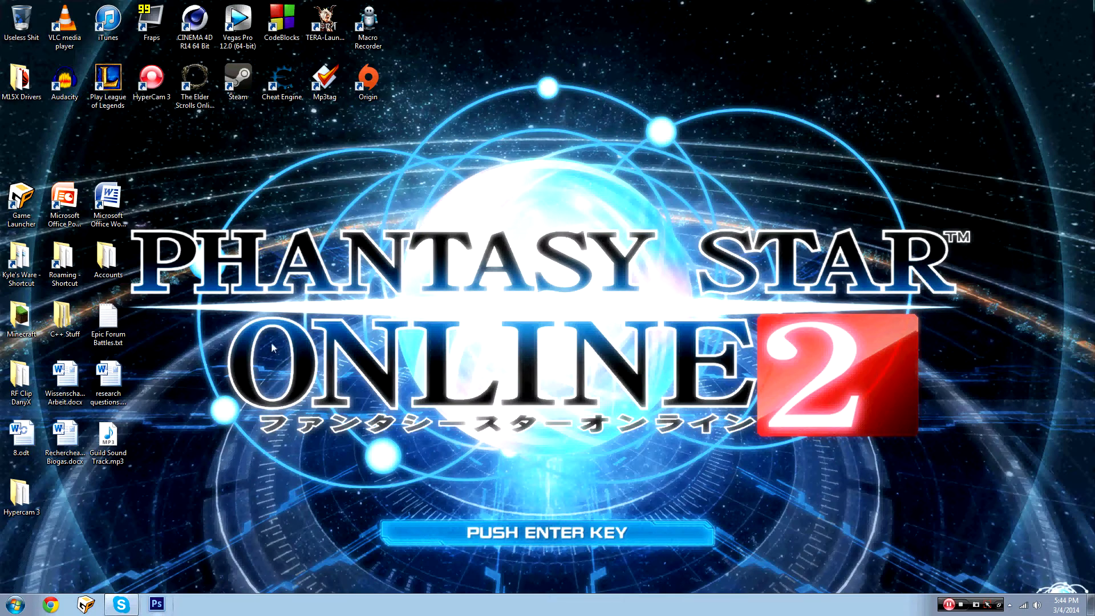
pyautogui.moveTo(271, 376)
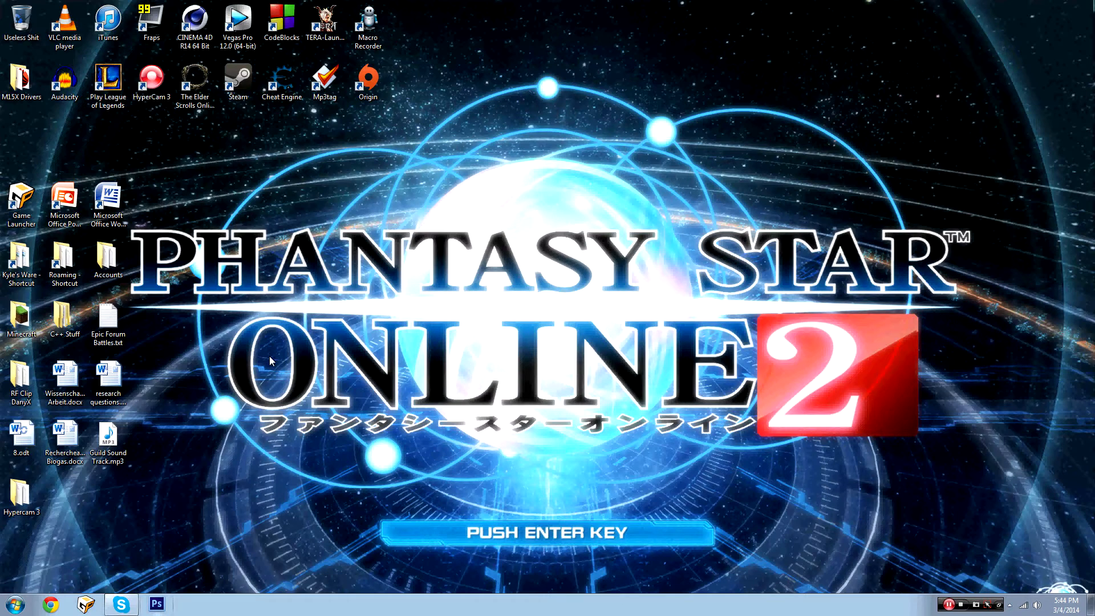
pyautogui.moveTo(279, 374)
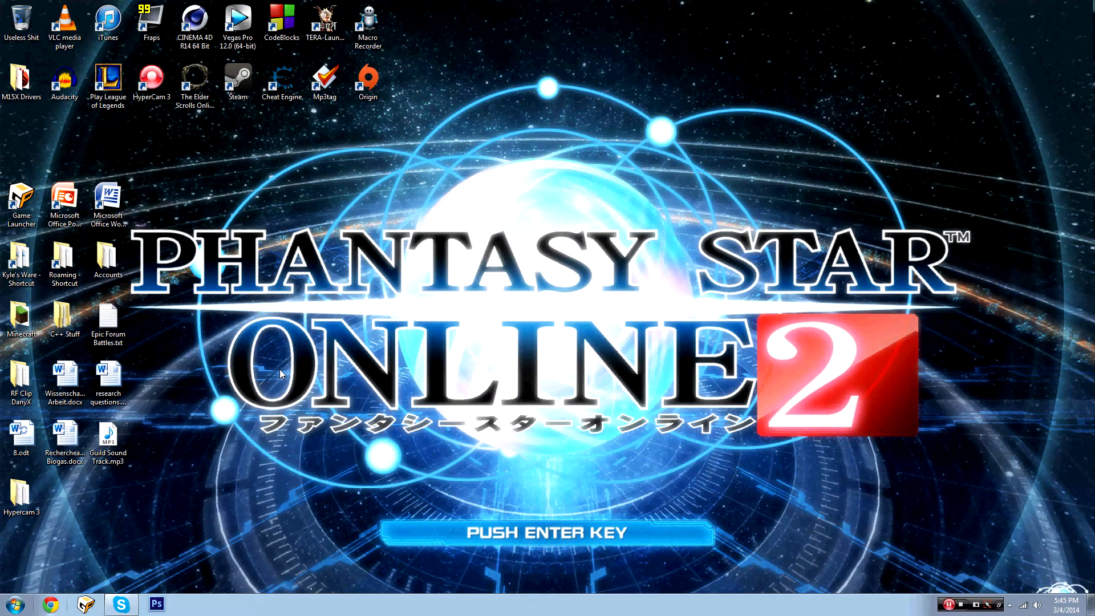
pyautogui.moveTo(276, 368)
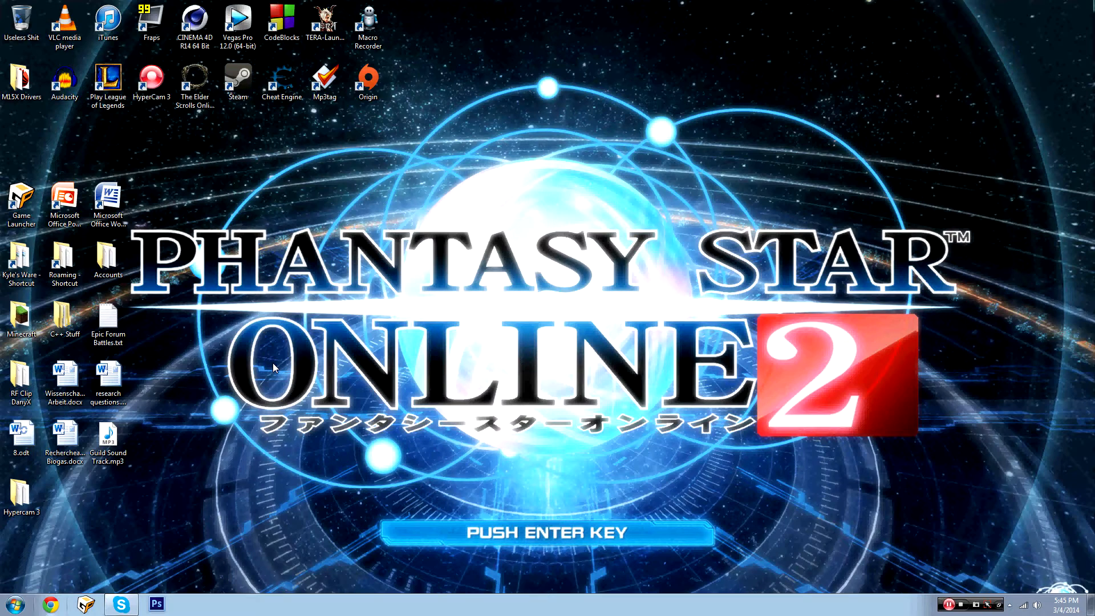
pyautogui.moveTo(578, 276)
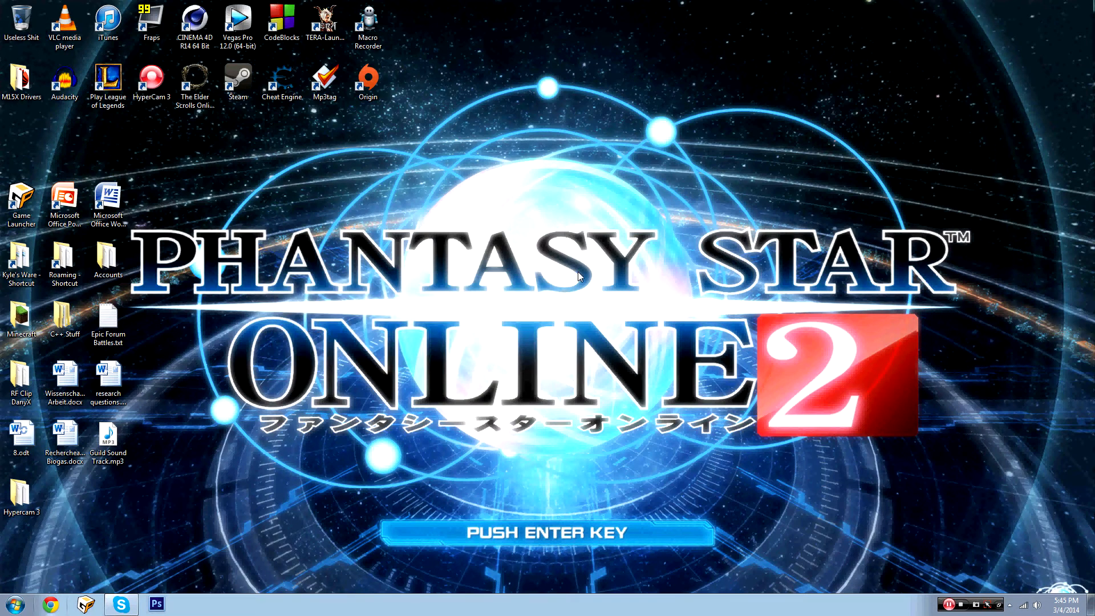
pyautogui.moveTo(545, 265)
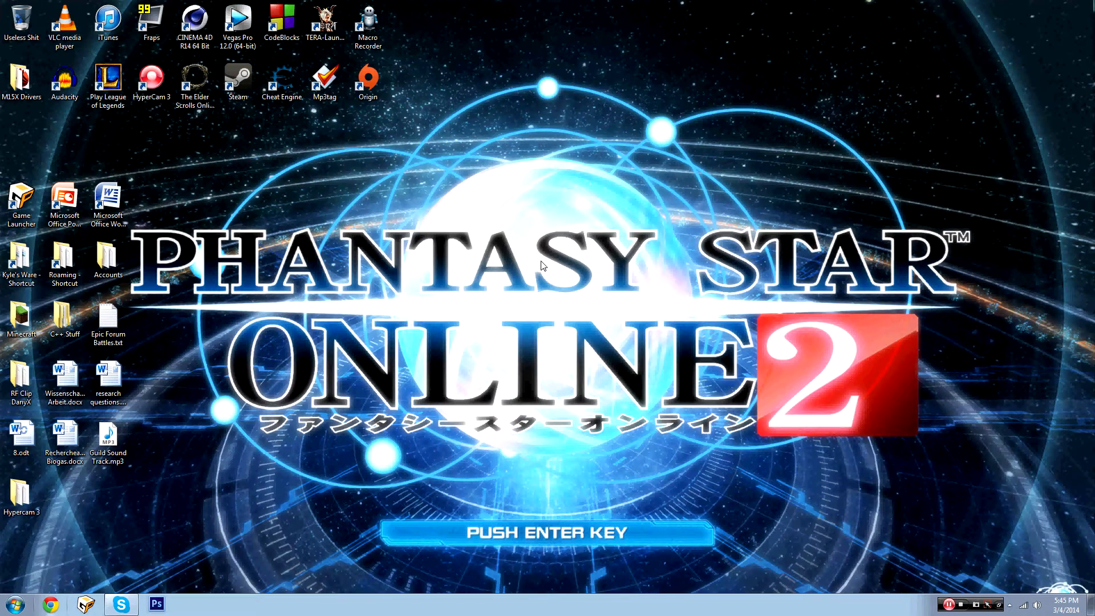
pyautogui.moveTo(277, 367)
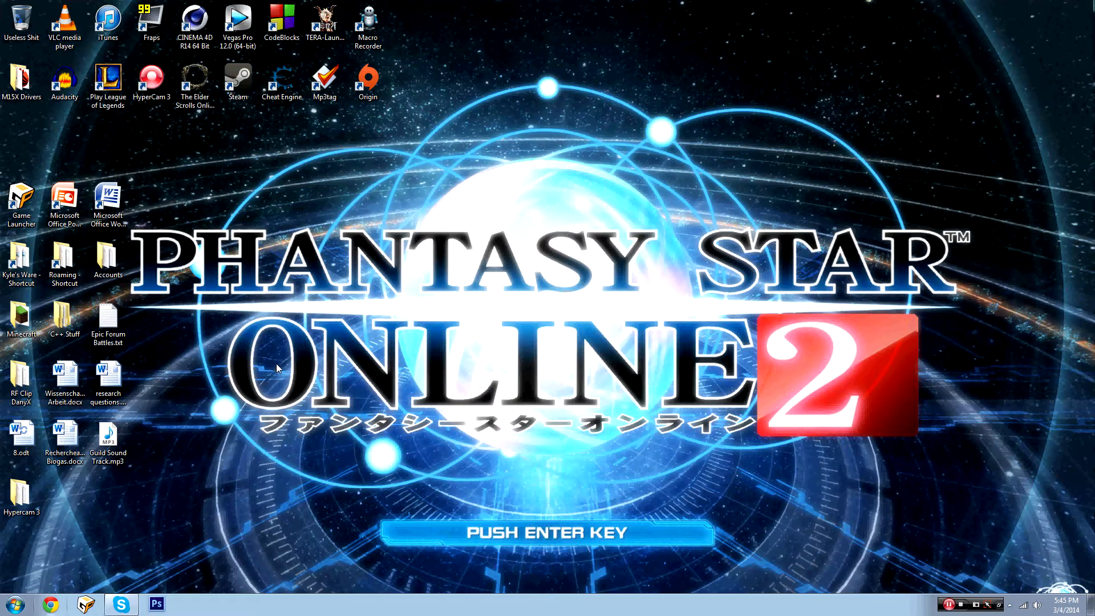
pyautogui.moveTo(103, 565)
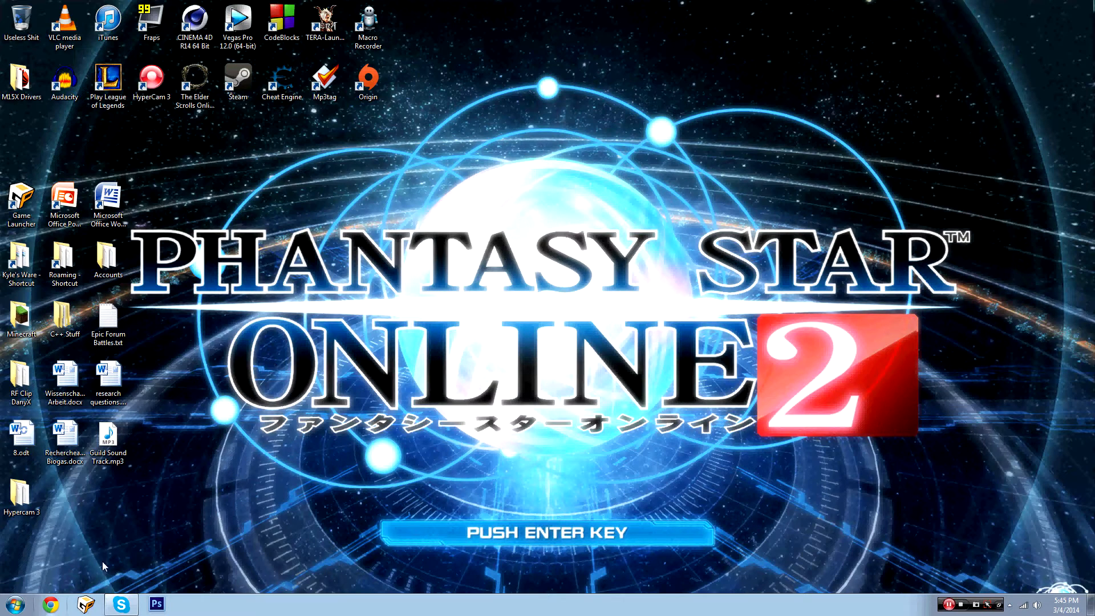
pyautogui.moveTo(273, 366)
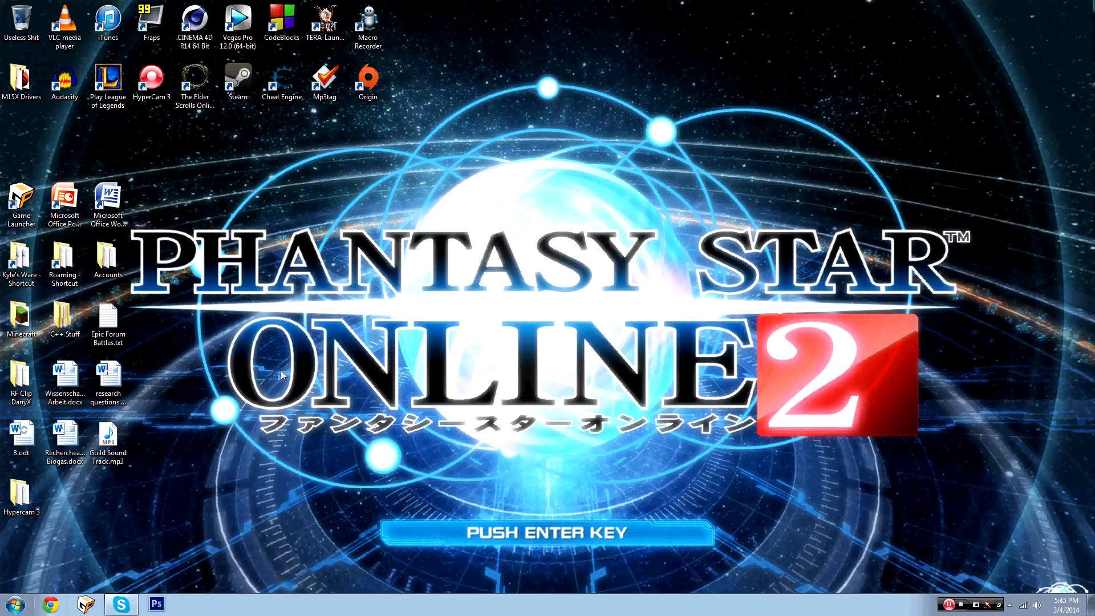
pyautogui.moveTo(264, 364)
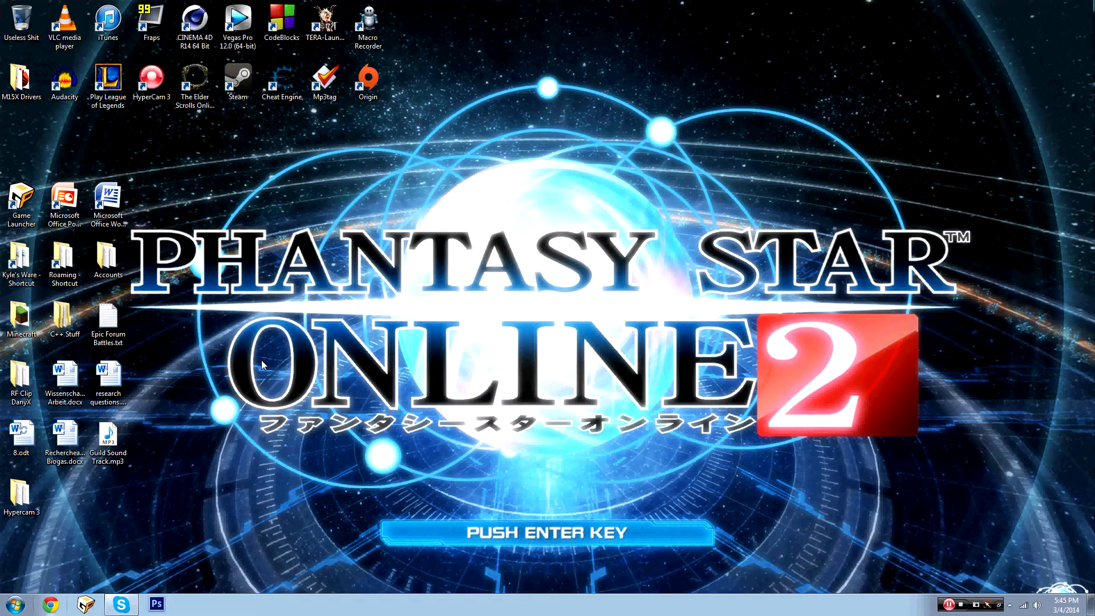
# - Launch Internet Explorer from Start onto the GemFighter Tooniland site, window maximized
pyautogui.click(12, 603)
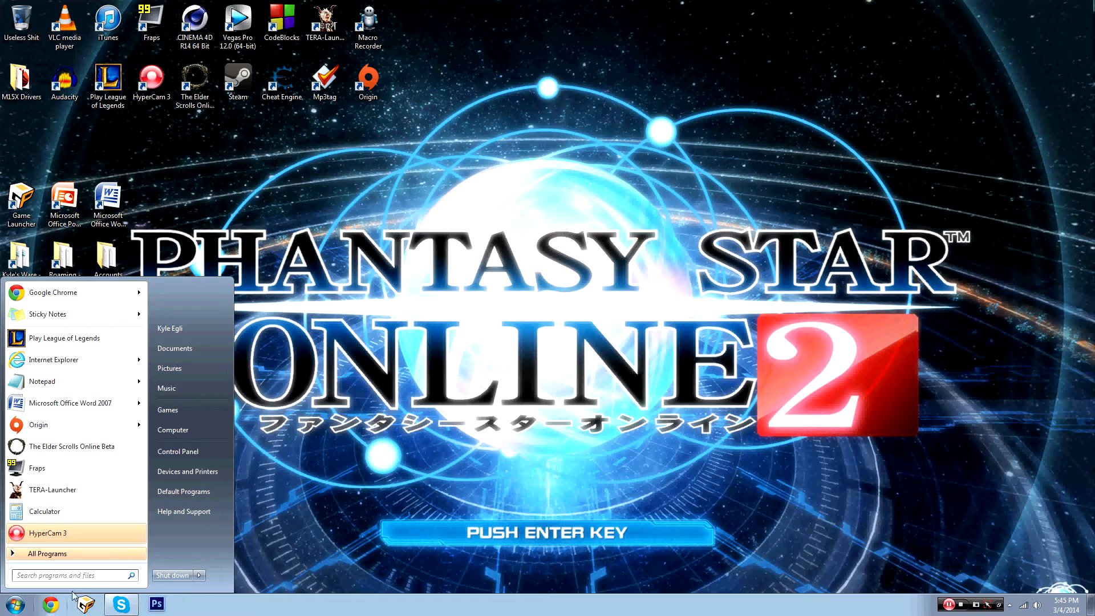
pyautogui.moveTo(52, 360)
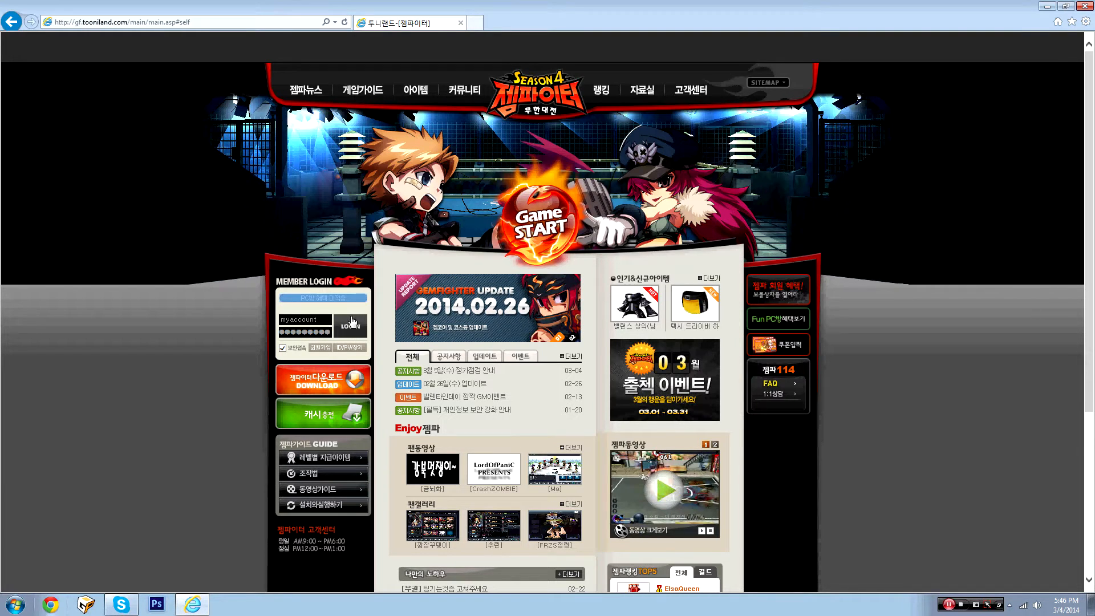
pyautogui.click(350, 327)
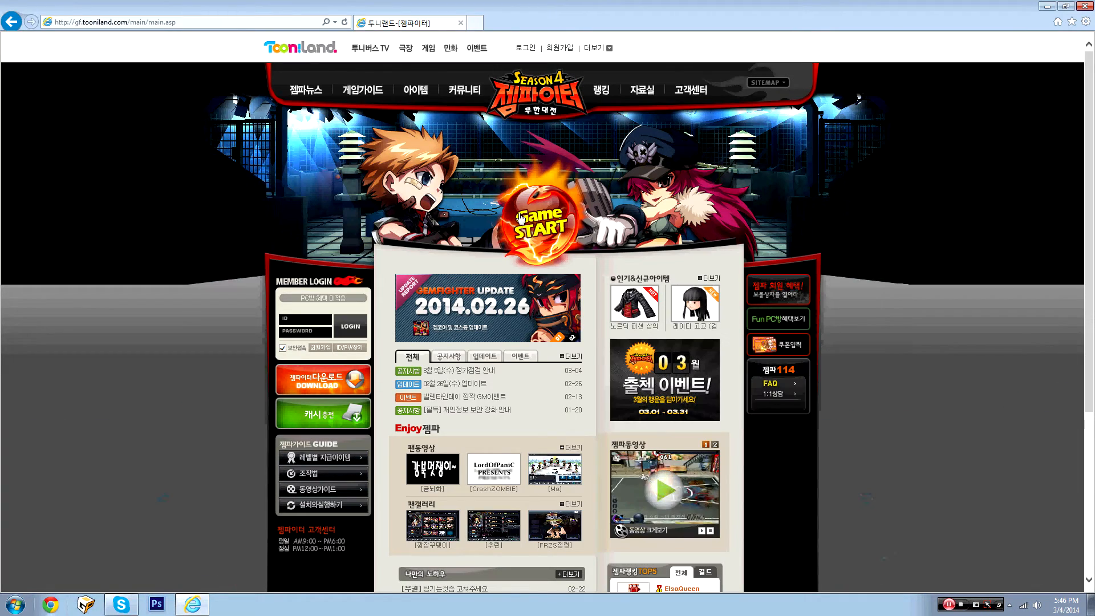
pyautogui.click(1076, 5)
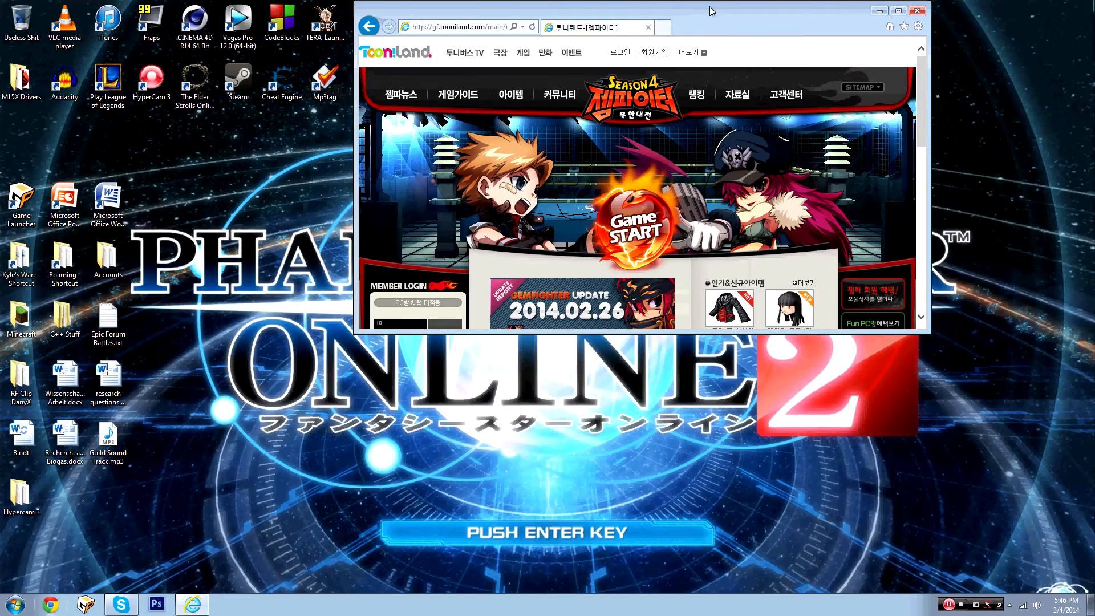
pyautogui.click(898, 10)
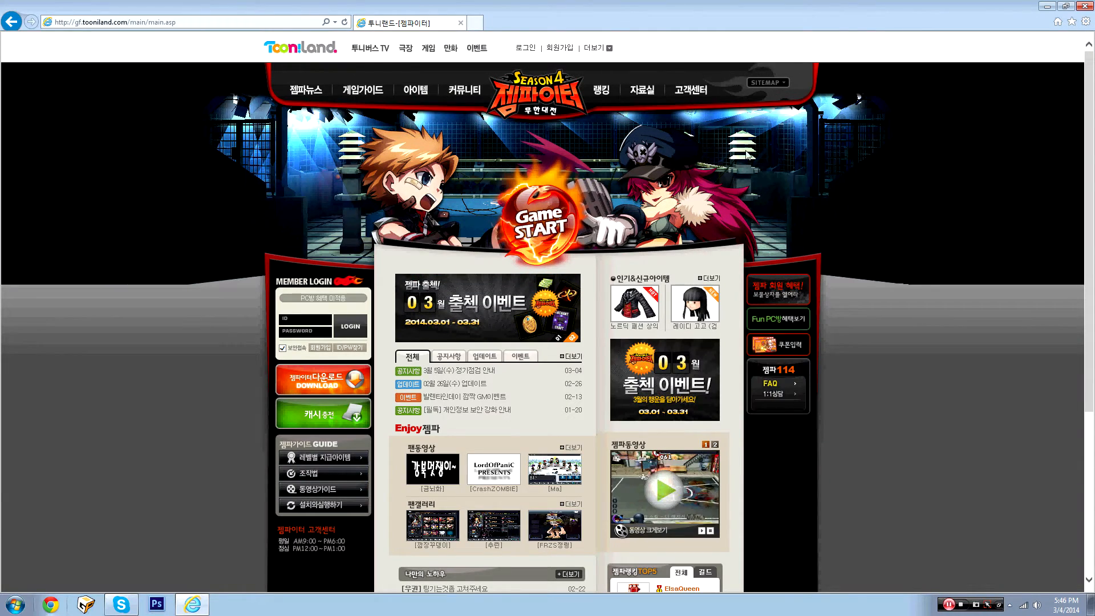
pyautogui.moveTo(1088, 23)
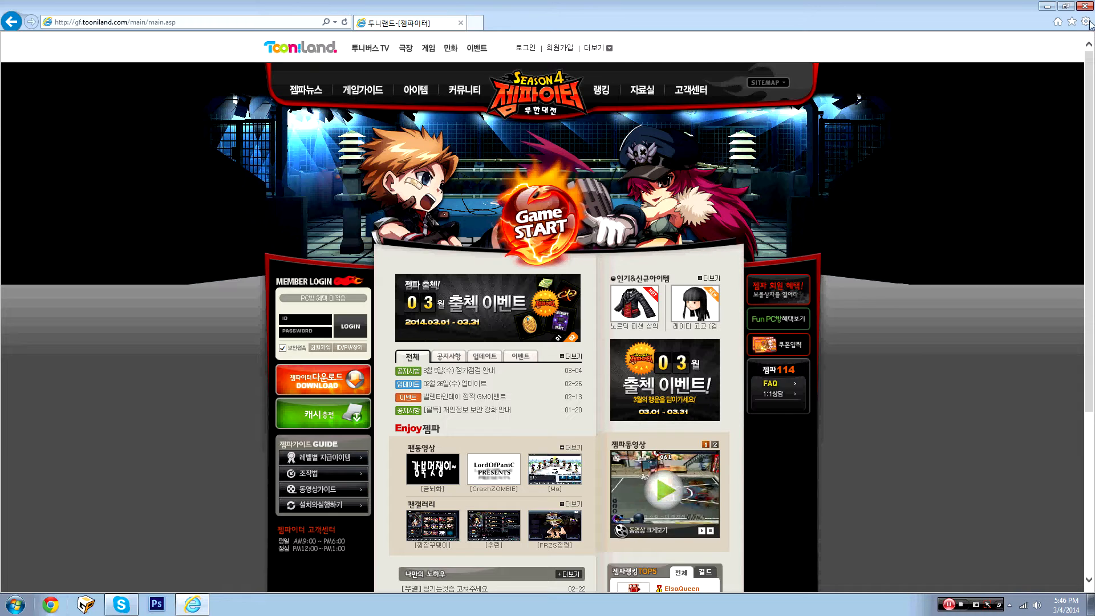
# - Bring up Internet Options from the Tools menu on its Connections settings
pyautogui.click(1087, 22)
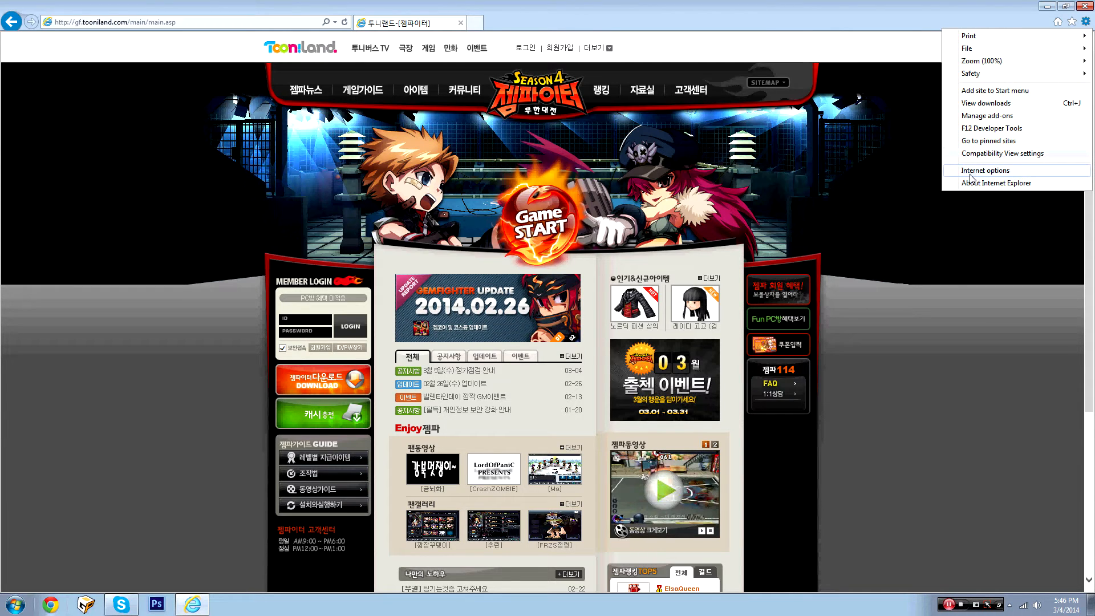
pyautogui.click(984, 170)
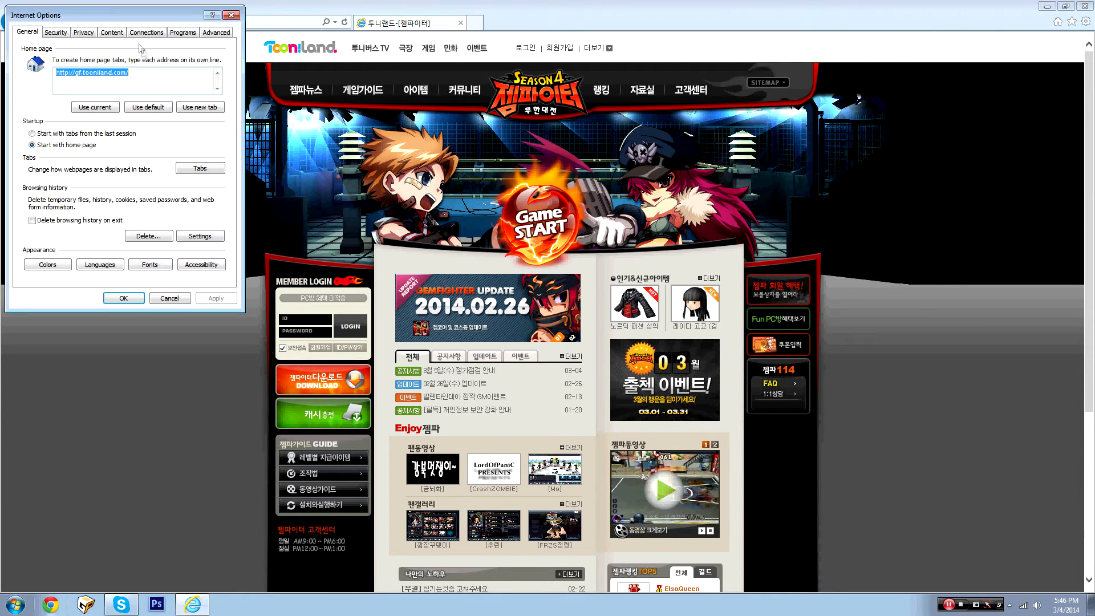
pyautogui.click(146, 32)
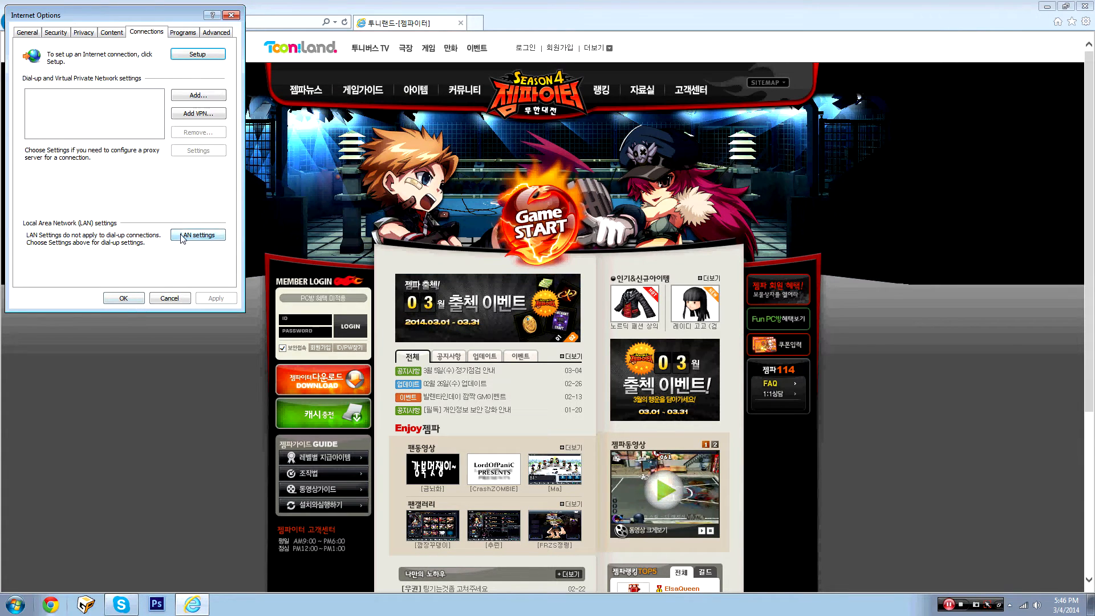
# - In LAN settings enable the proxy server and bypass it for local addresses
pyautogui.click(198, 234)
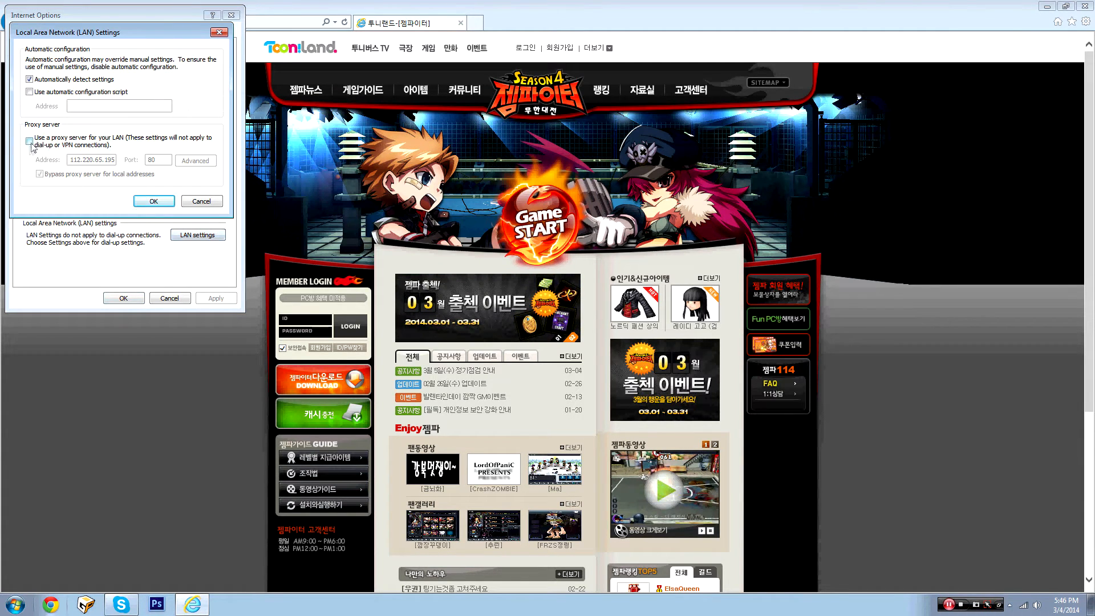
pyautogui.click(29, 138)
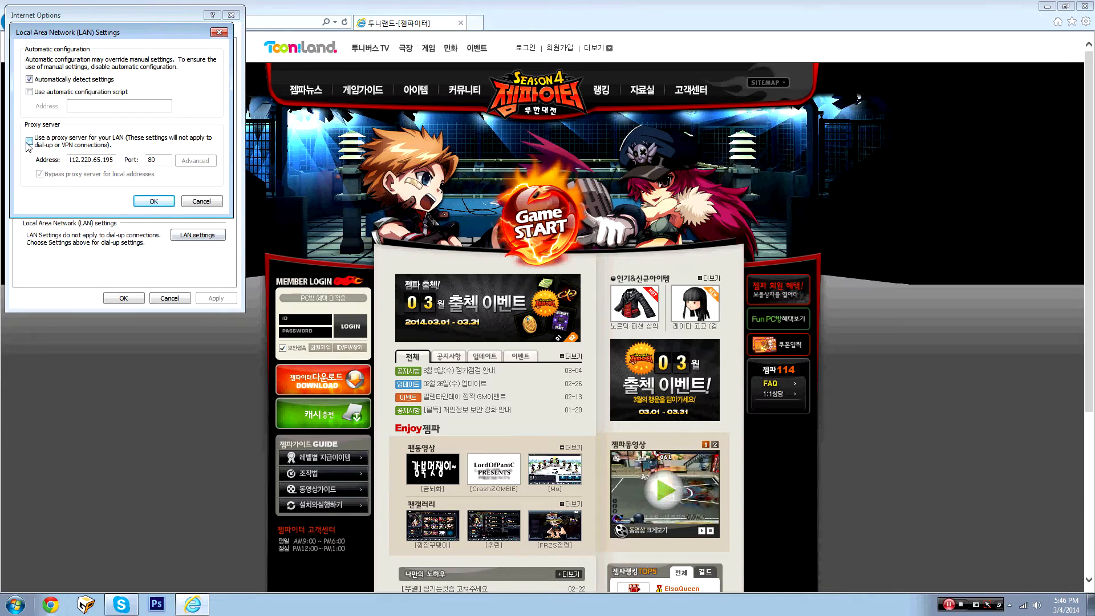
pyautogui.click(29, 140)
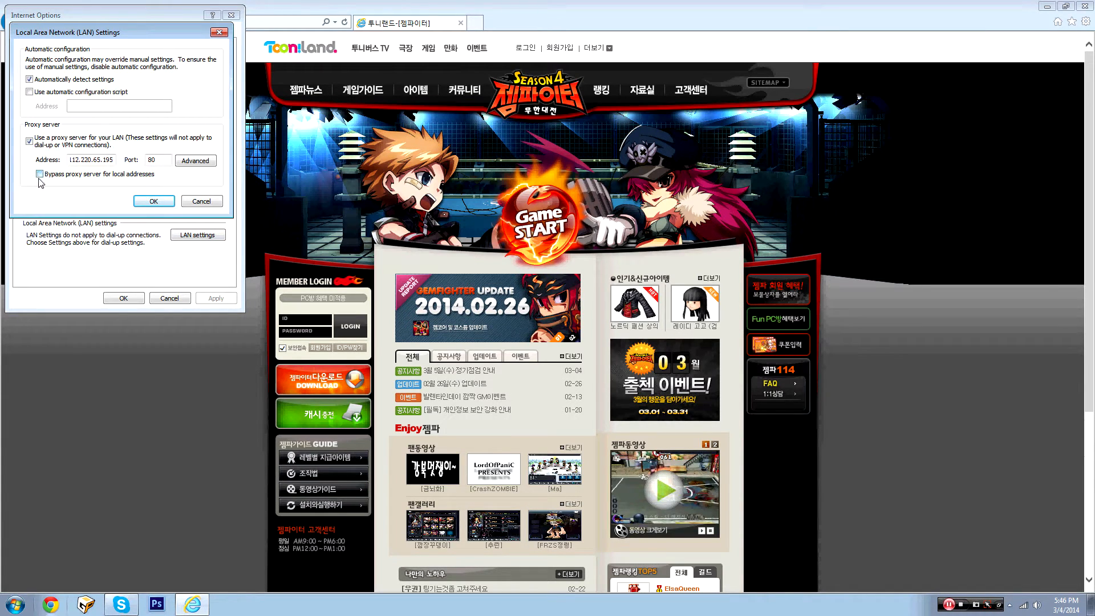
pyautogui.click(30, 174)
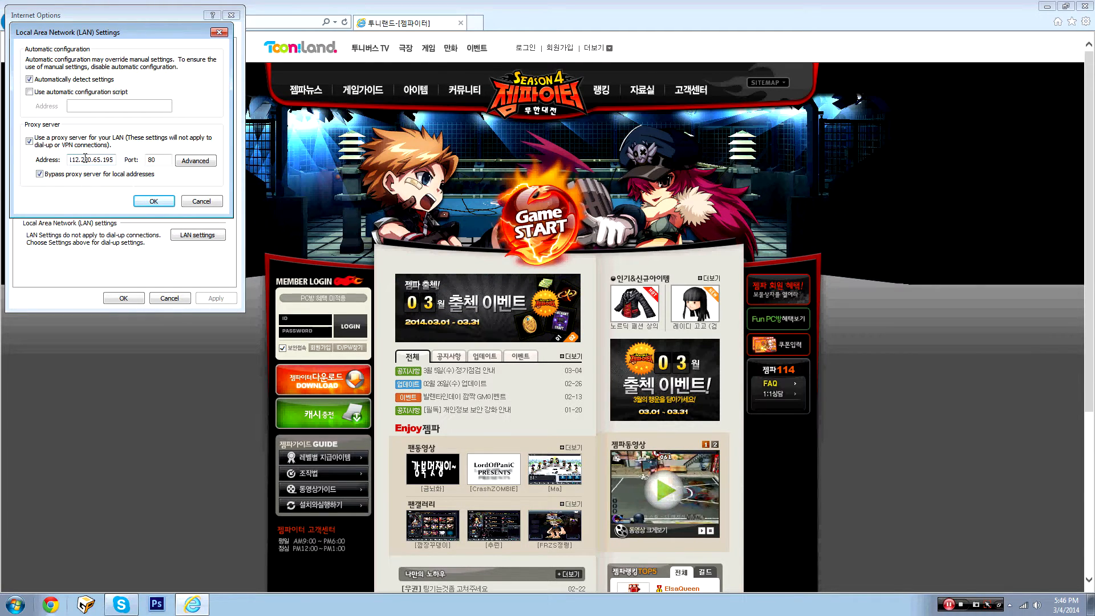
# - Check the proxy address 112.220.65.195 port 80 and confirm the LAN settings
pyautogui.tripleClick(92, 159)
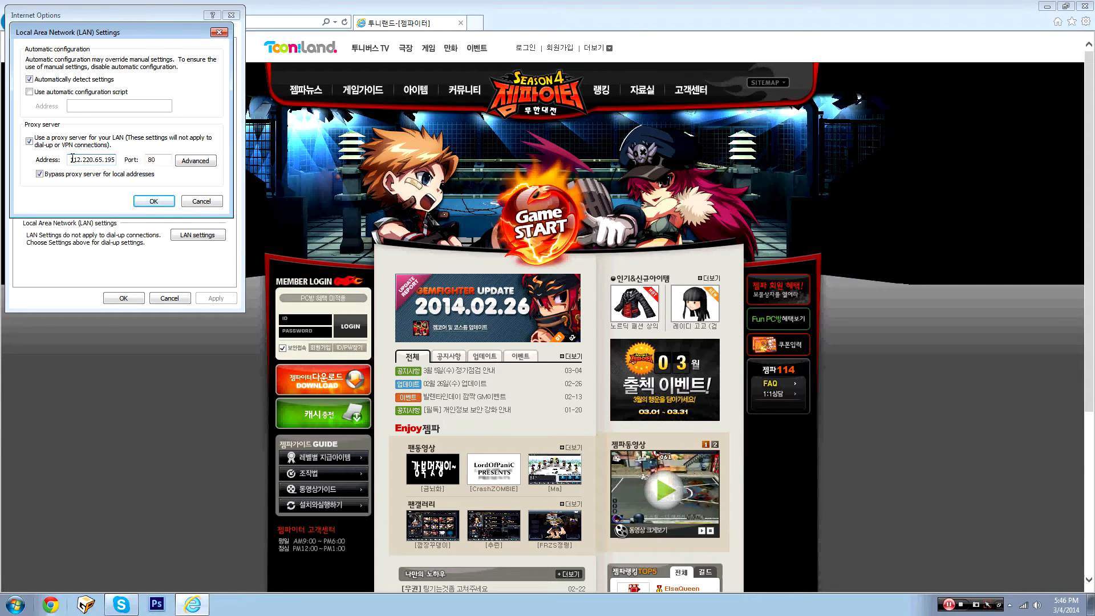
pyautogui.tripleClick(91, 159)
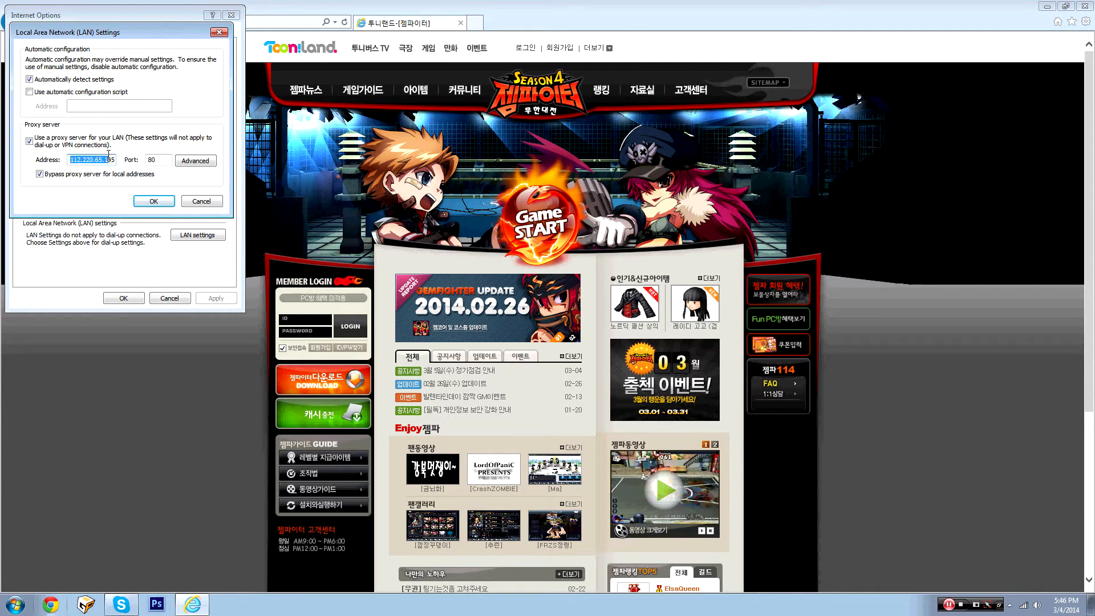
pyautogui.click(39, 173)
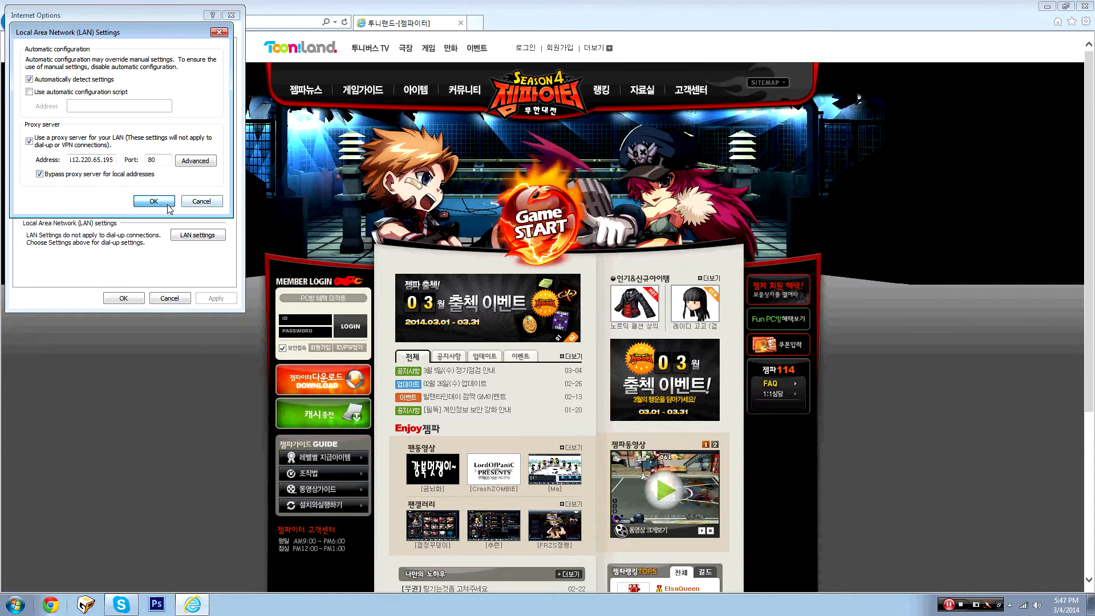
pyautogui.click(153, 202)
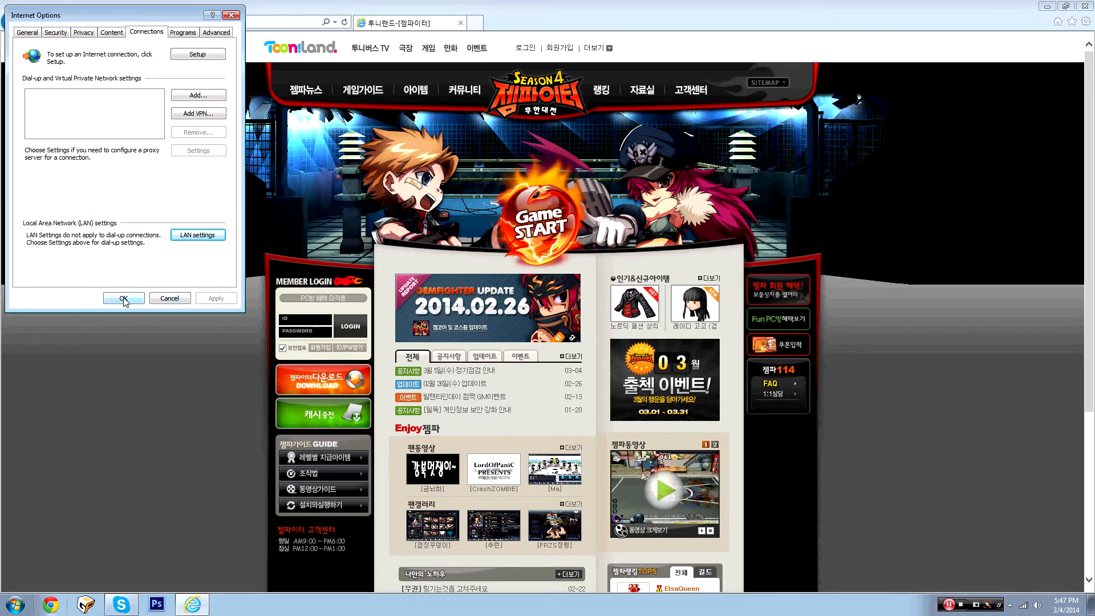
# - Close Internet Options, fill 'myaccount' and 'password' into MEMBER LOGIN and submit the login
pyautogui.click(123, 299)
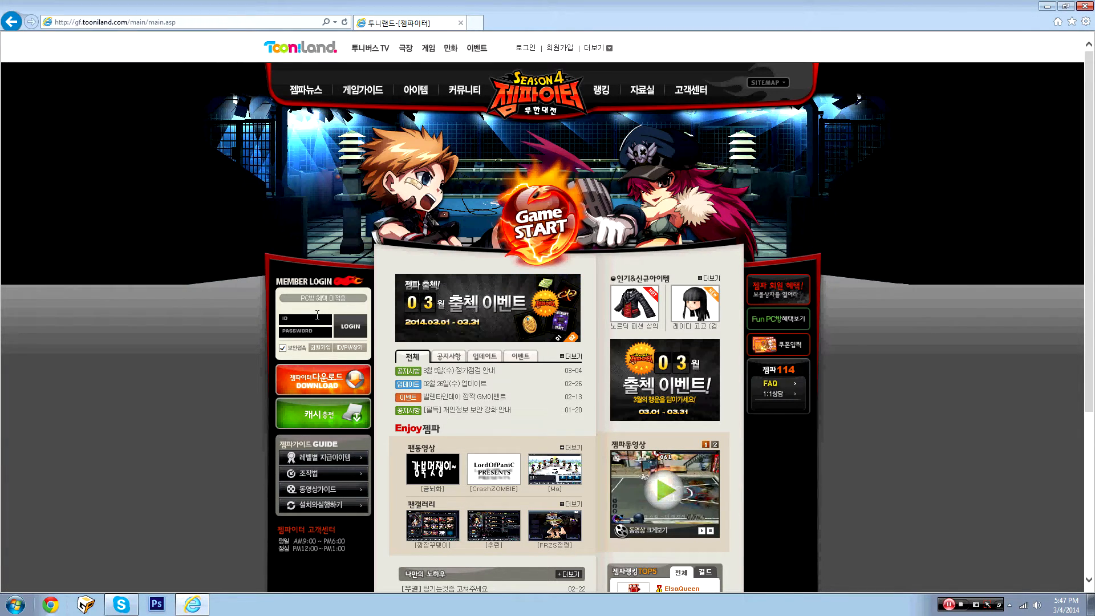
pyautogui.write('myaccount')
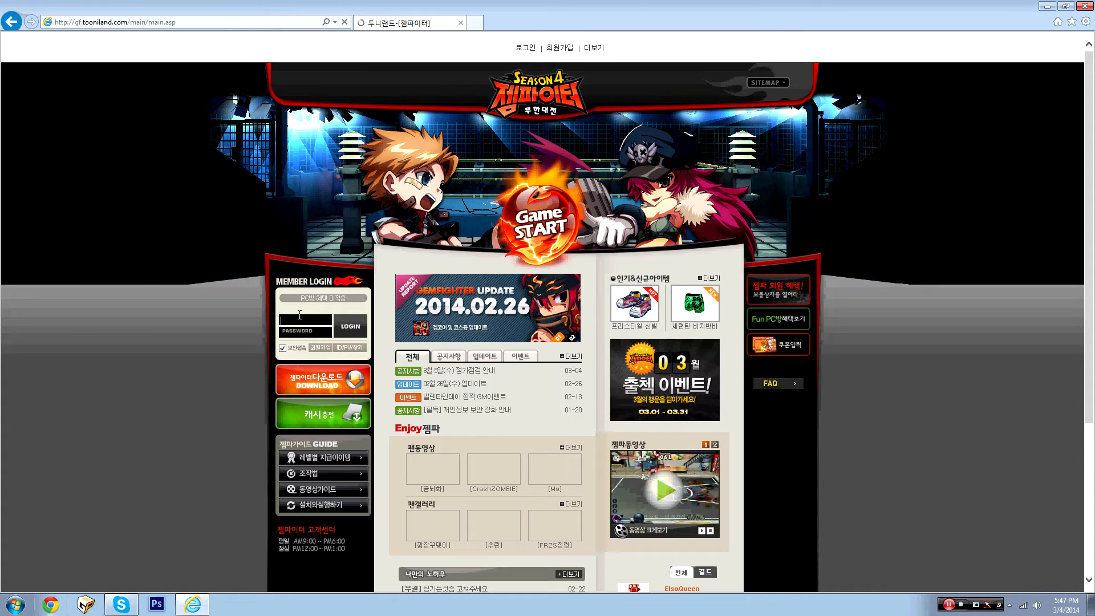
pyautogui.write('myaccount')
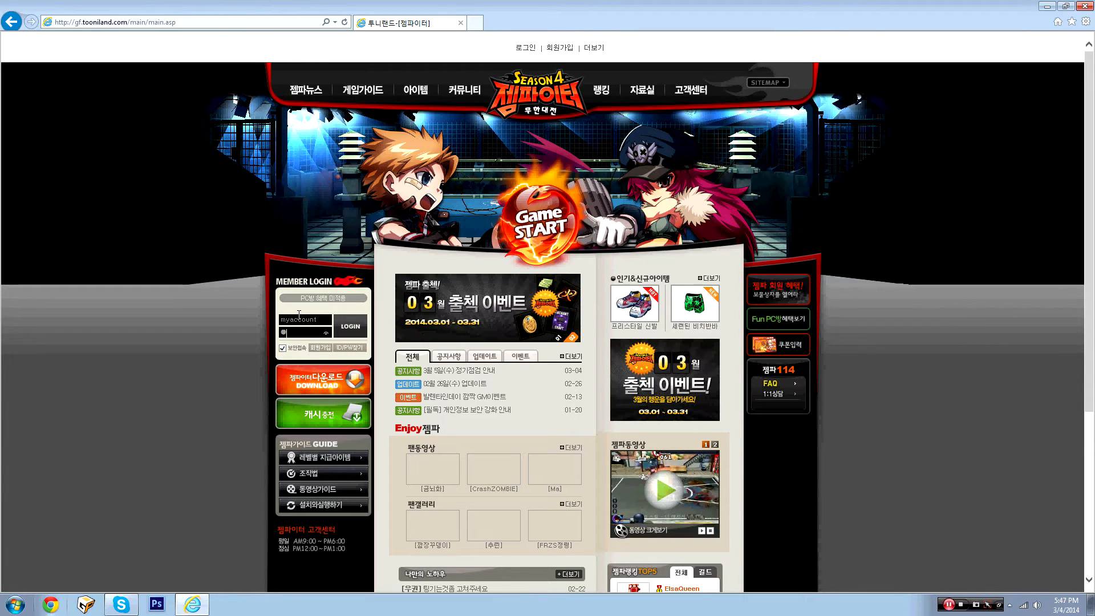
pyautogui.write('password')
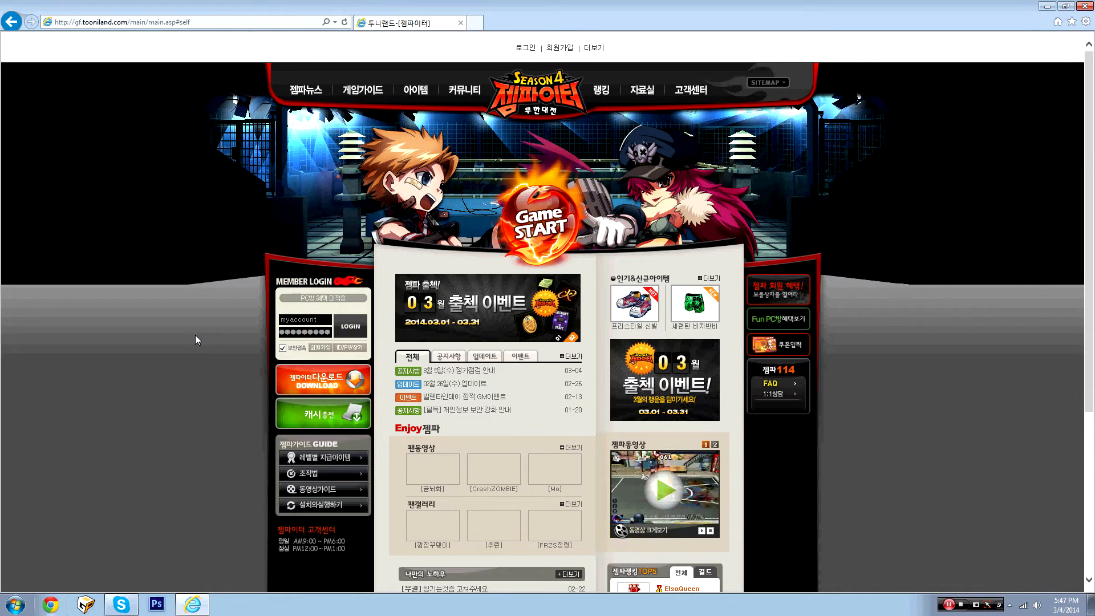
pyautogui.moveTo(256, 337)
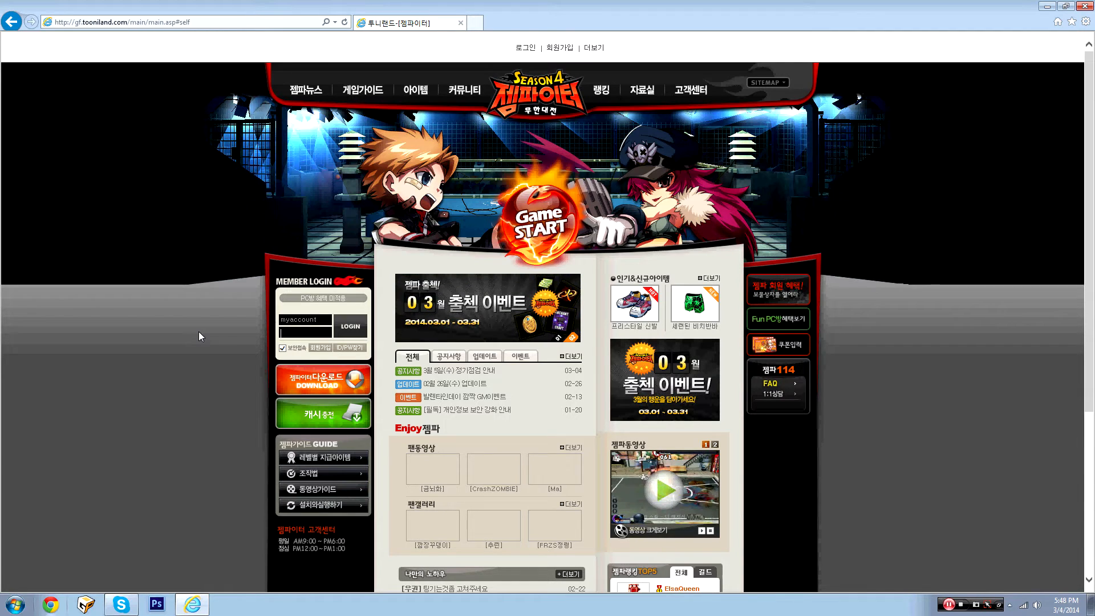
pyautogui.write('password')
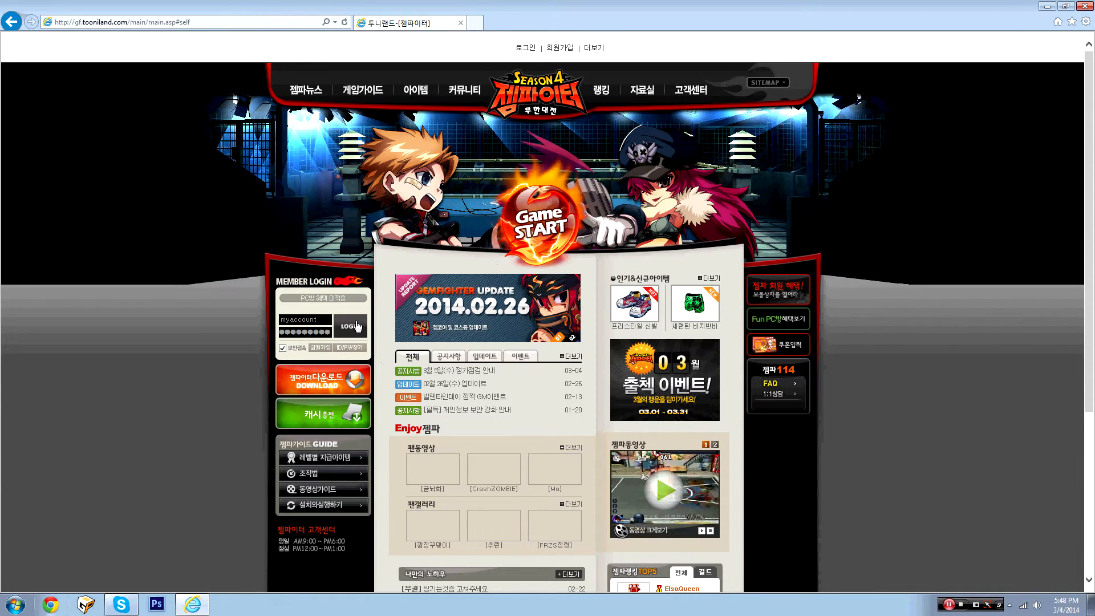
pyautogui.click(352, 325)
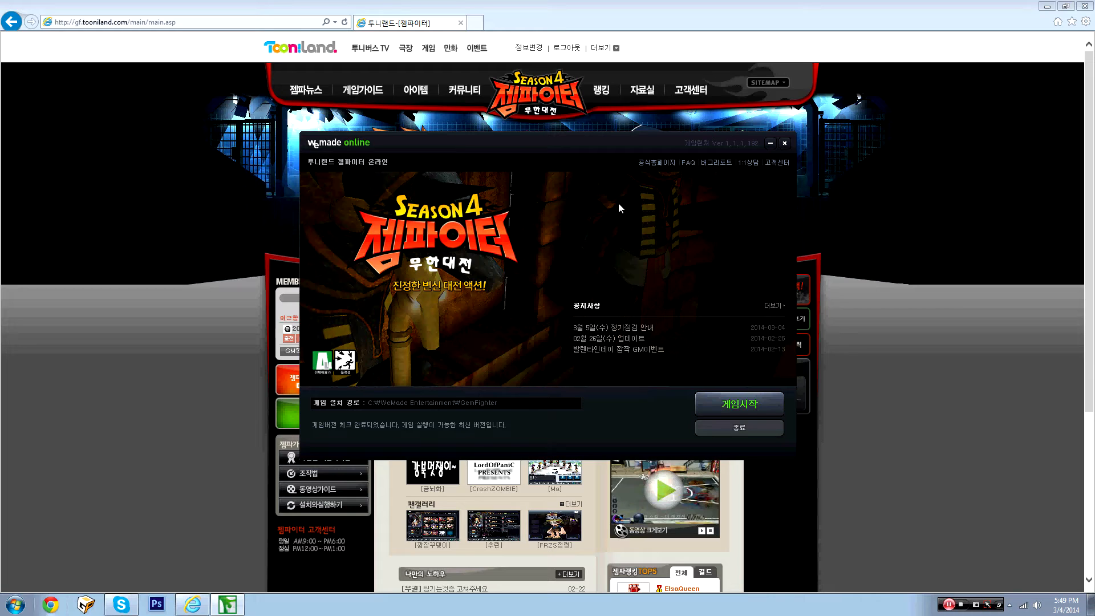
pyautogui.moveTo(609, 212)
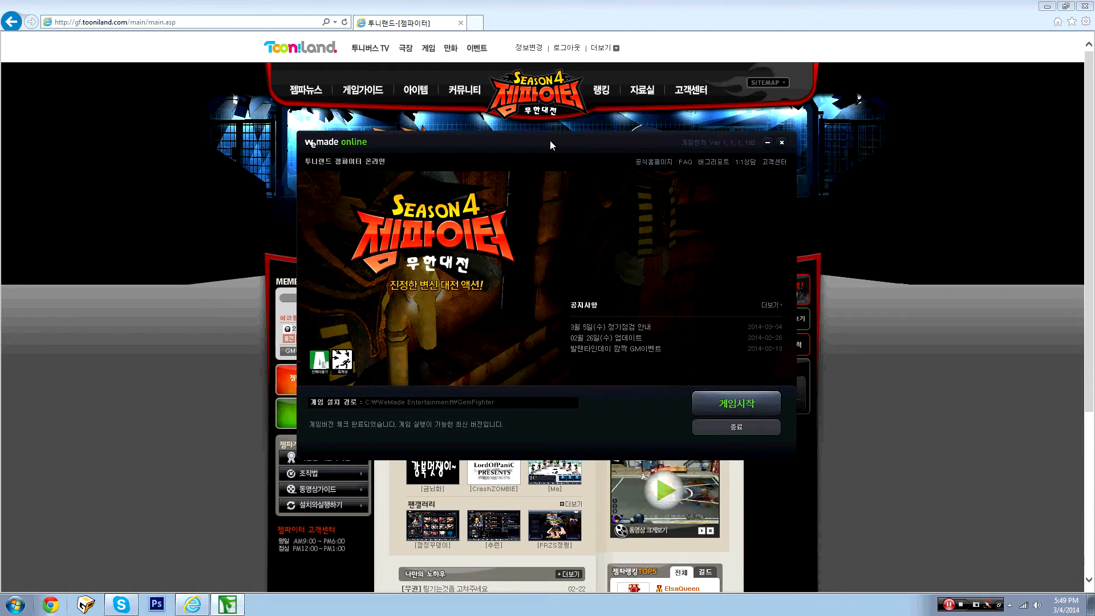
pyautogui.moveTo(550, 142); pyautogui.dragTo(436, 131)
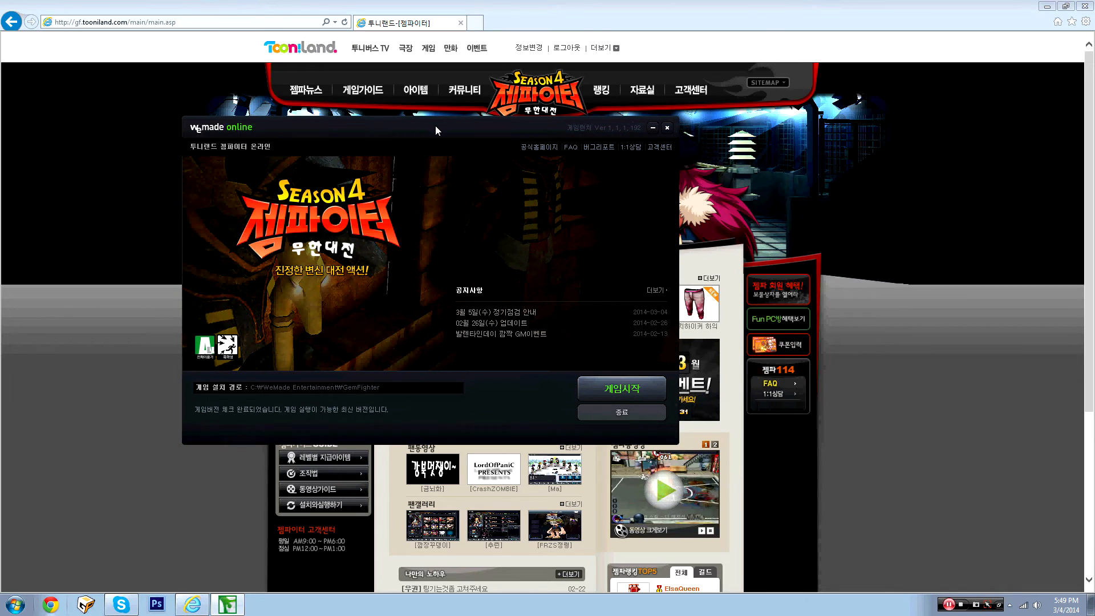
pyautogui.moveTo(188, 441)
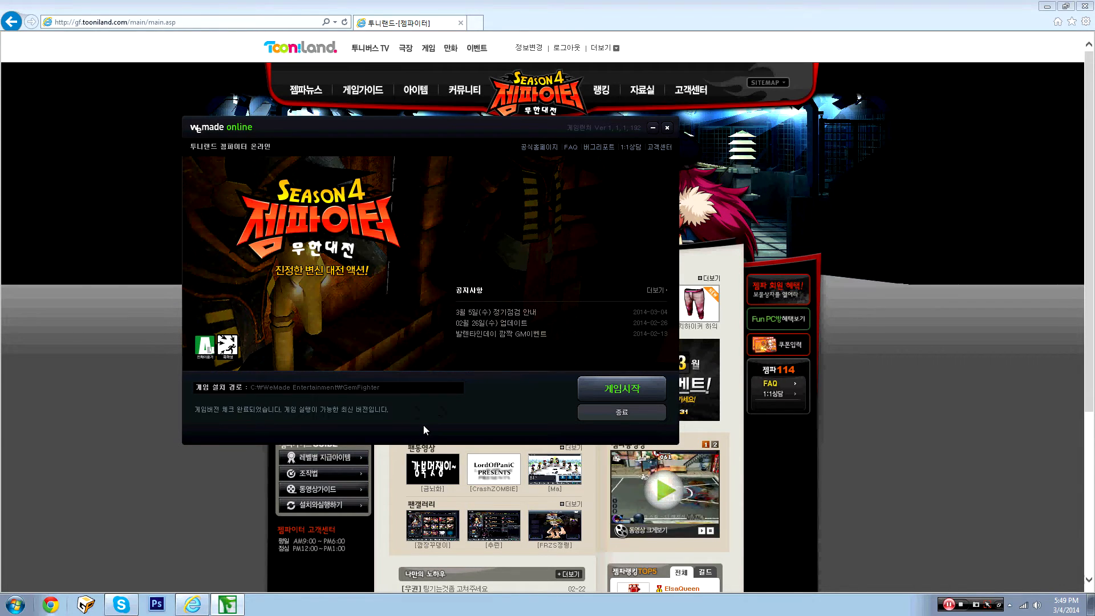
pyautogui.moveTo(453, 410)
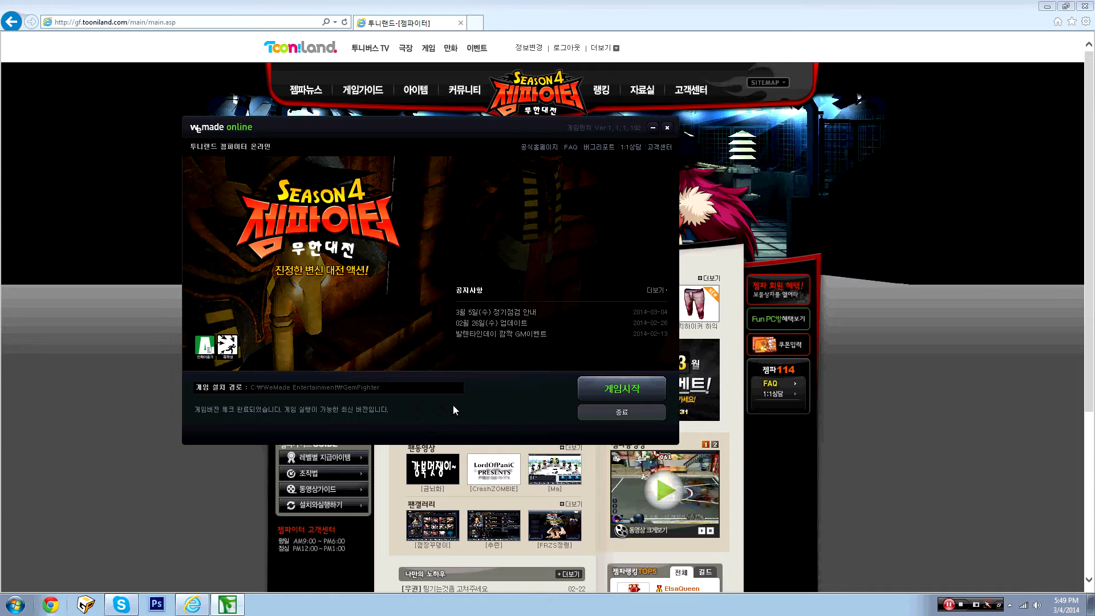
pyautogui.moveTo(309, 386)
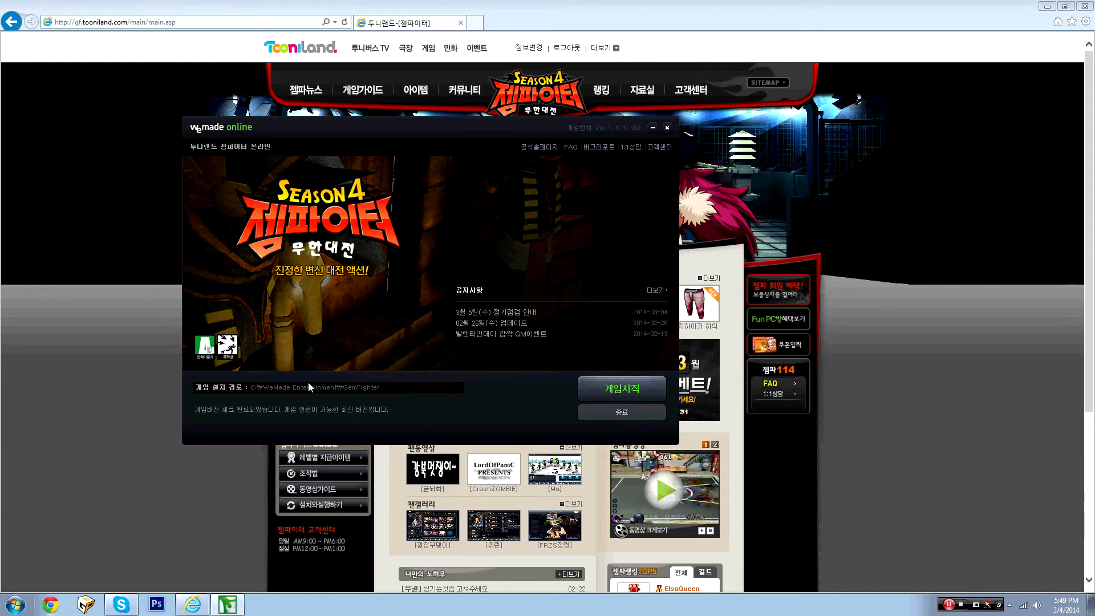
pyautogui.moveTo(258, 397)
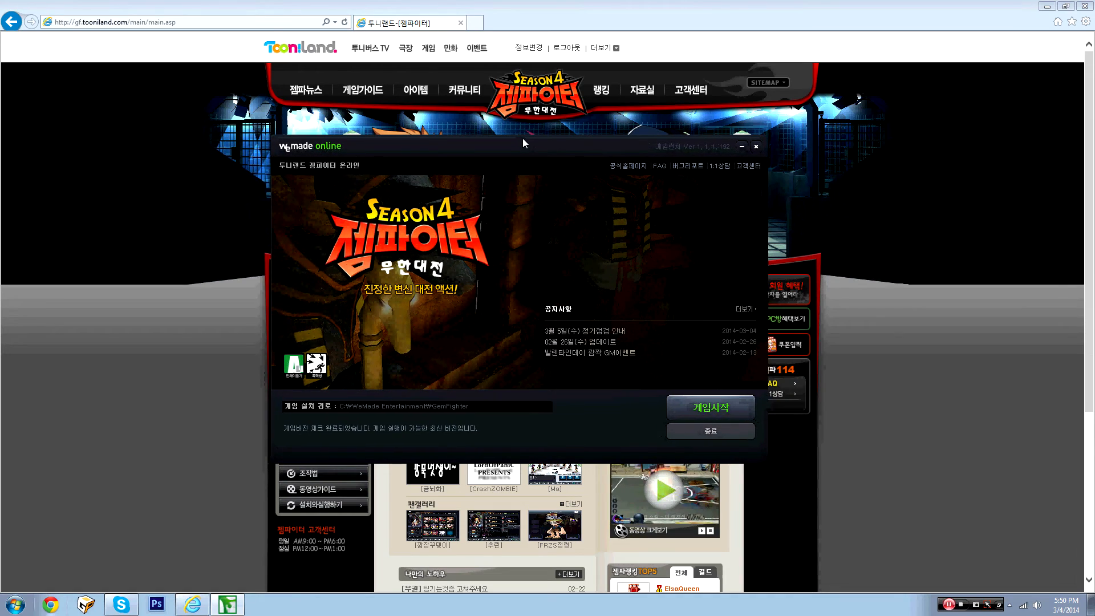
pyautogui.moveTo(611, 16)
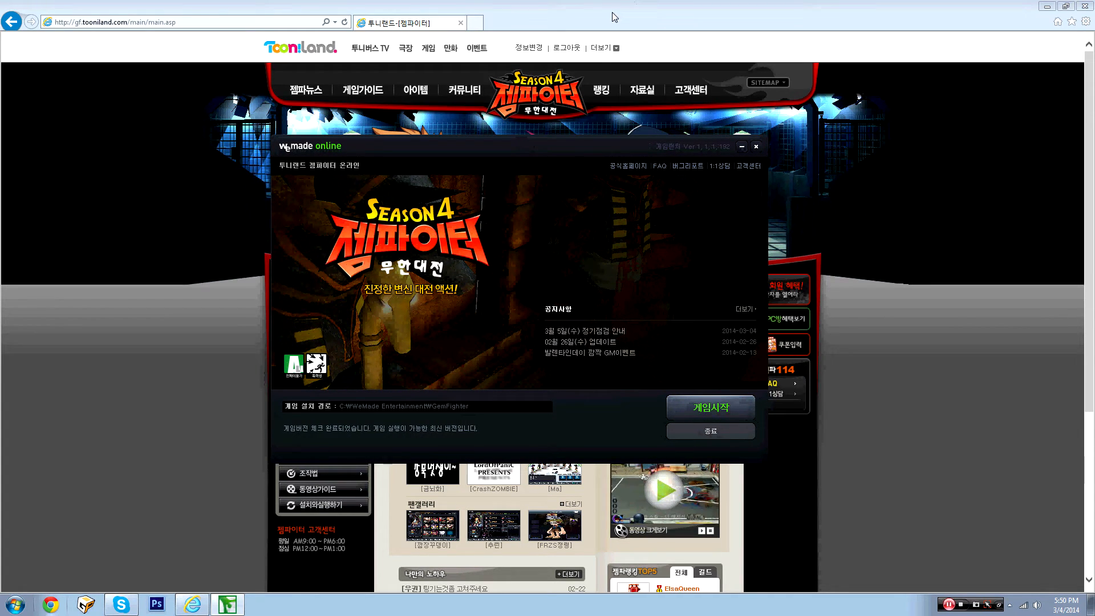
# - Revisit Internet Options LAN settings, switch the LAN proxy off and confirm with OK
pyautogui.click(1087, 22)
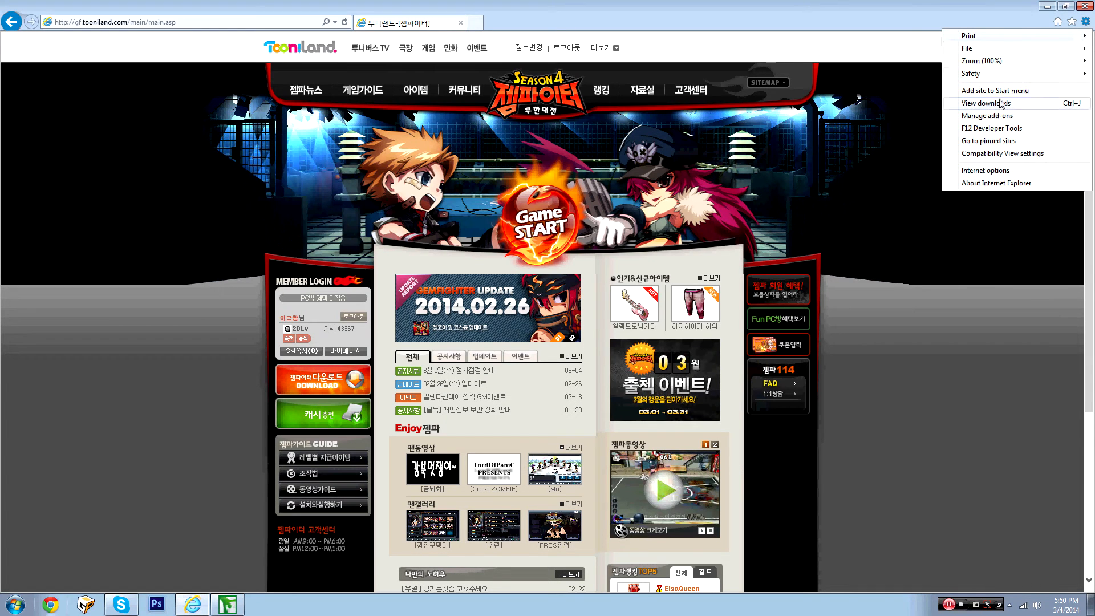
pyautogui.click(986, 171)
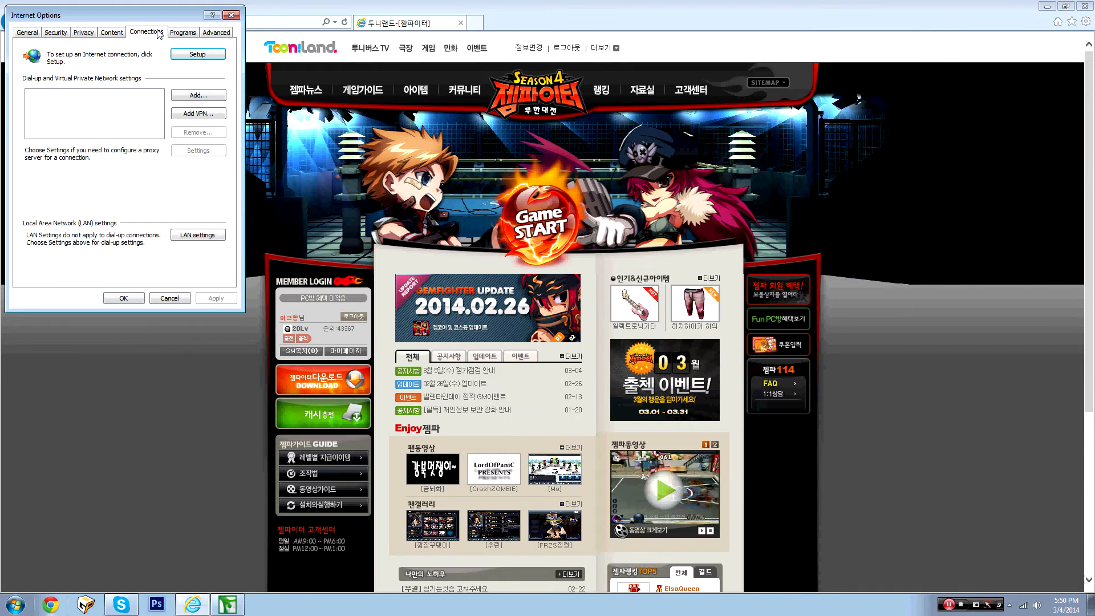
pyautogui.click(198, 234)
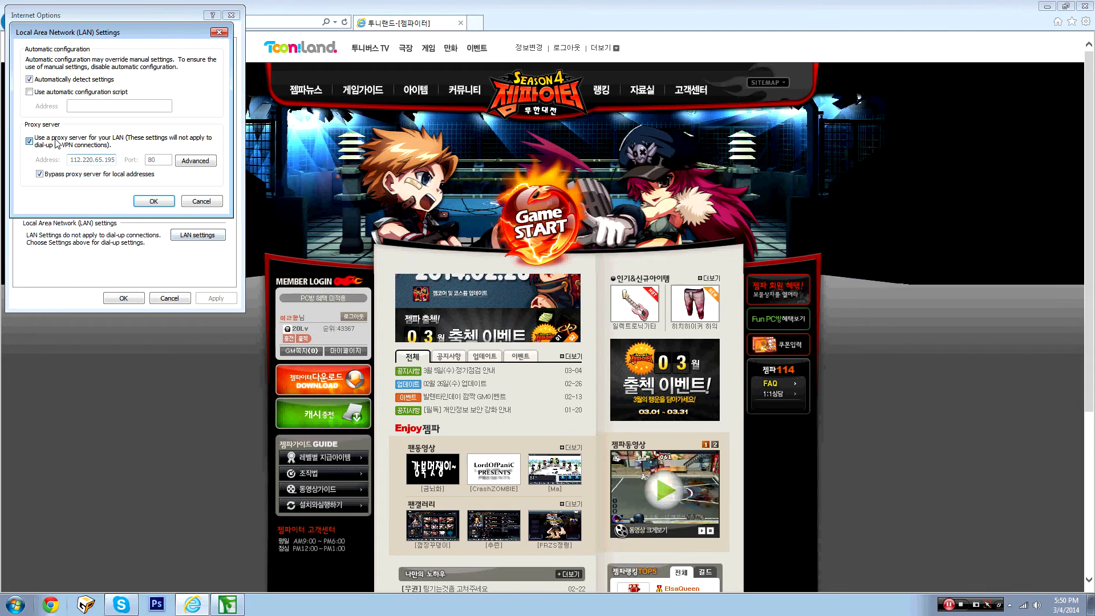
pyautogui.click(153, 201)
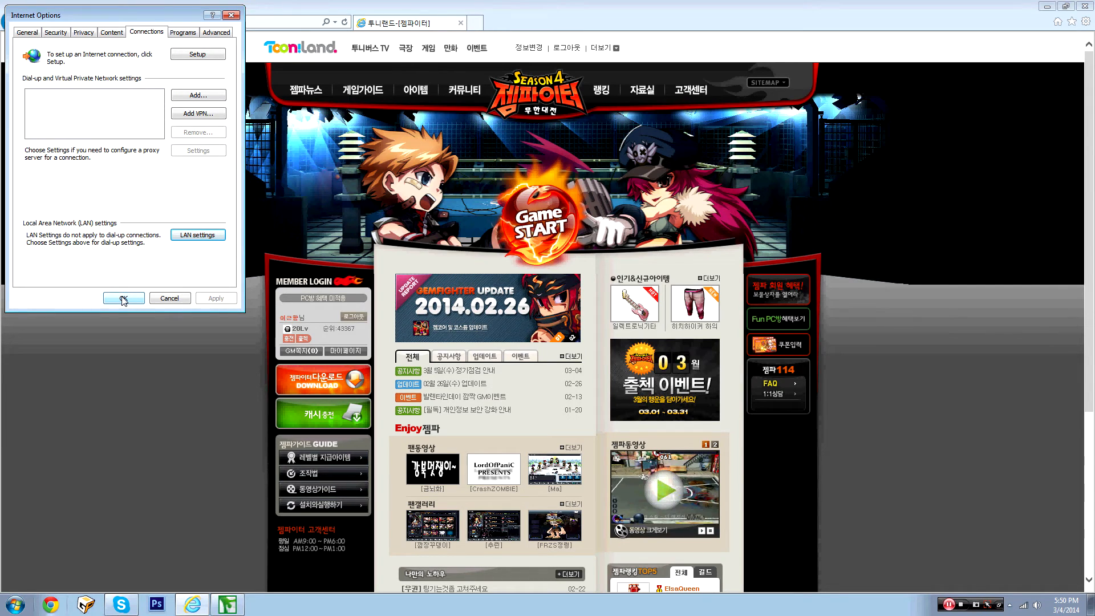
pyautogui.click(123, 299)
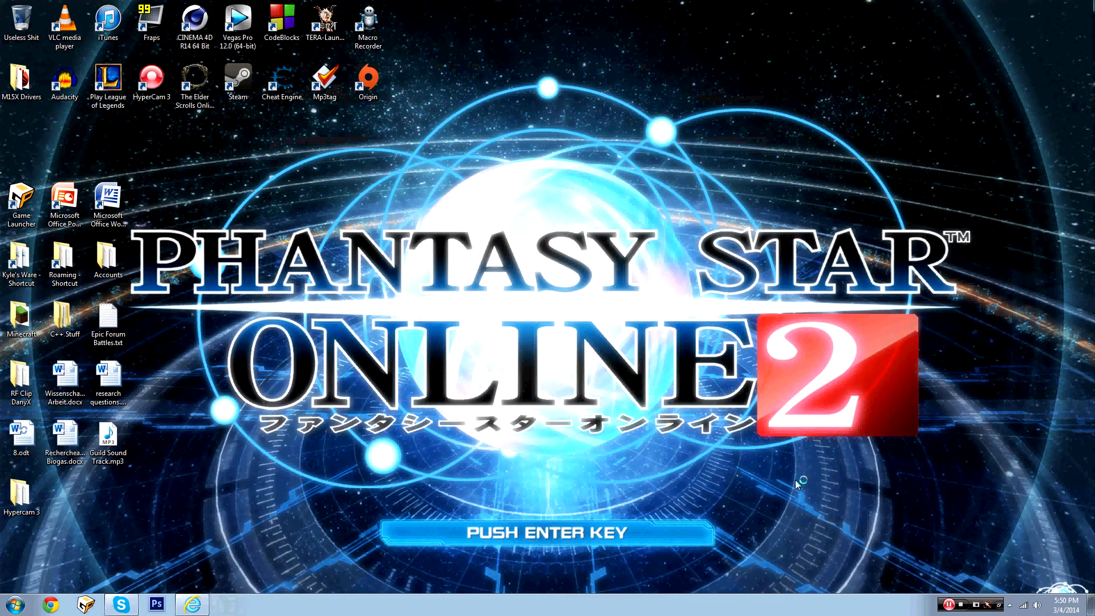
pyautogui.moveTo(834, 547)
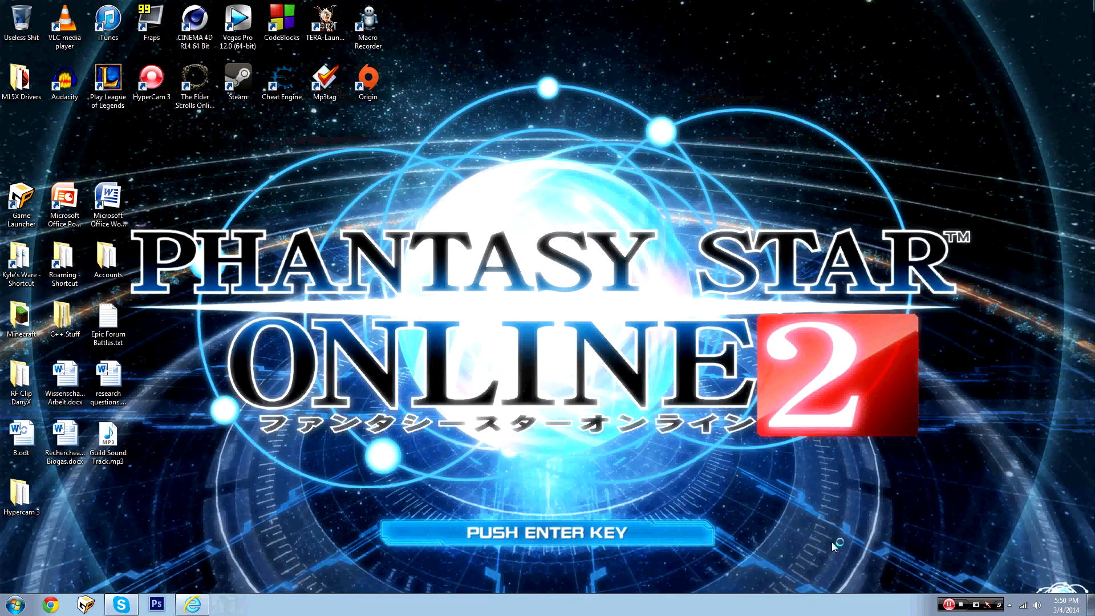
pyautogui.moveTo(644, 389)
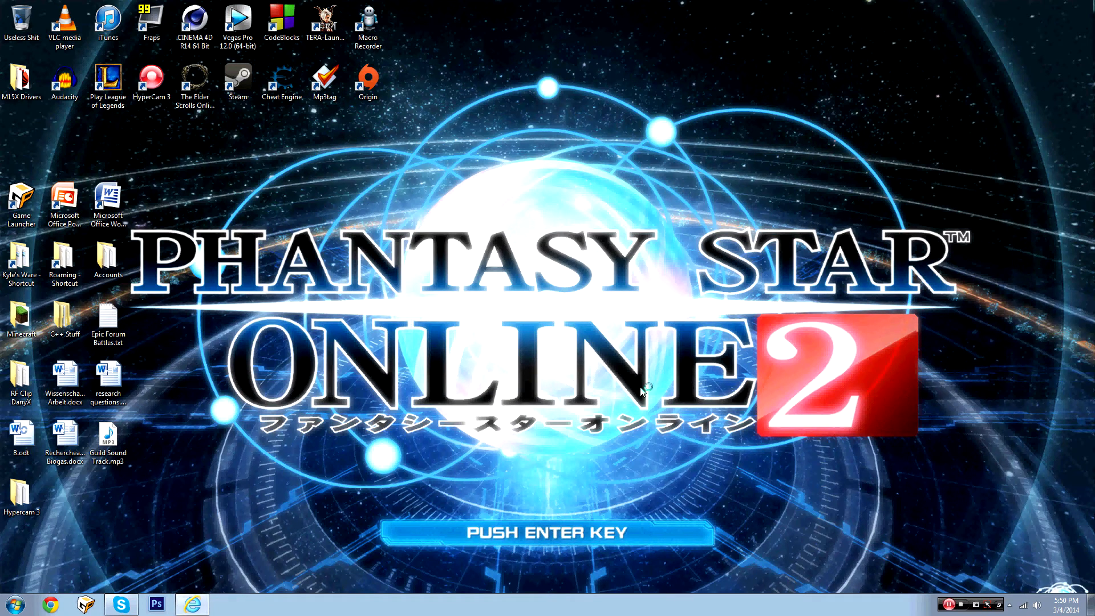
pyautogui.moveTo(424, 464)
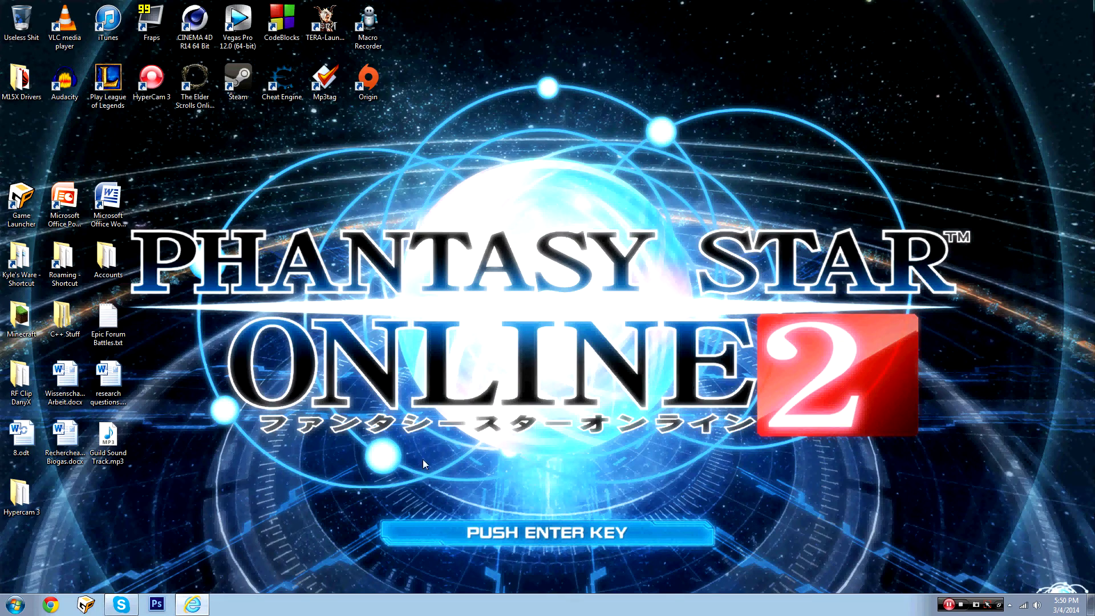
# - Bring Internet Explorer up briefly, then hide it to show the Windows desktop
pyautogui.click(1074, 21)
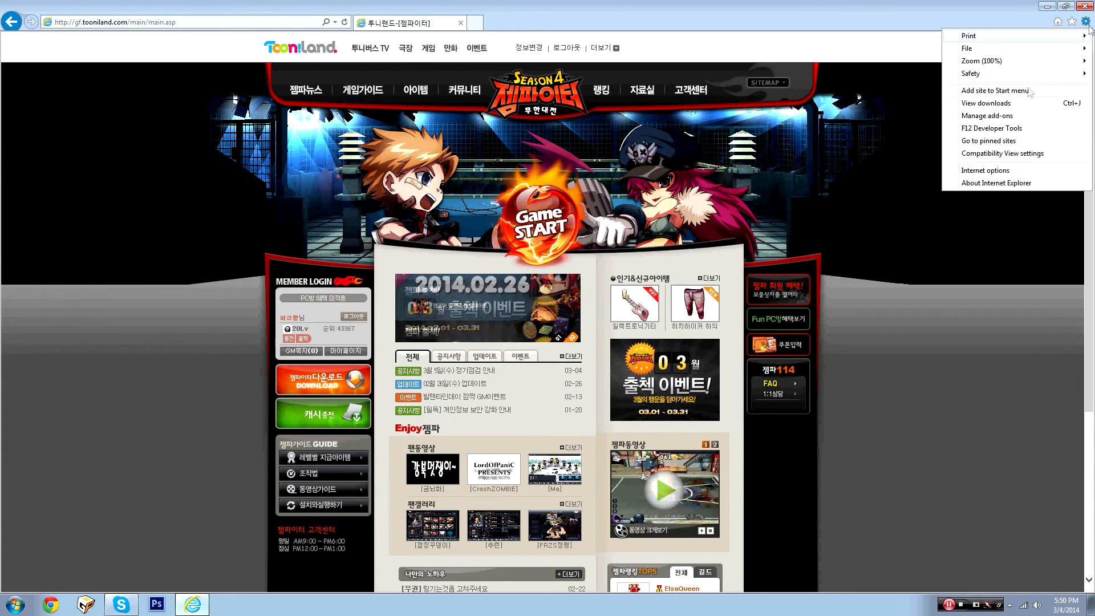
pyautogui.click(985, 171)
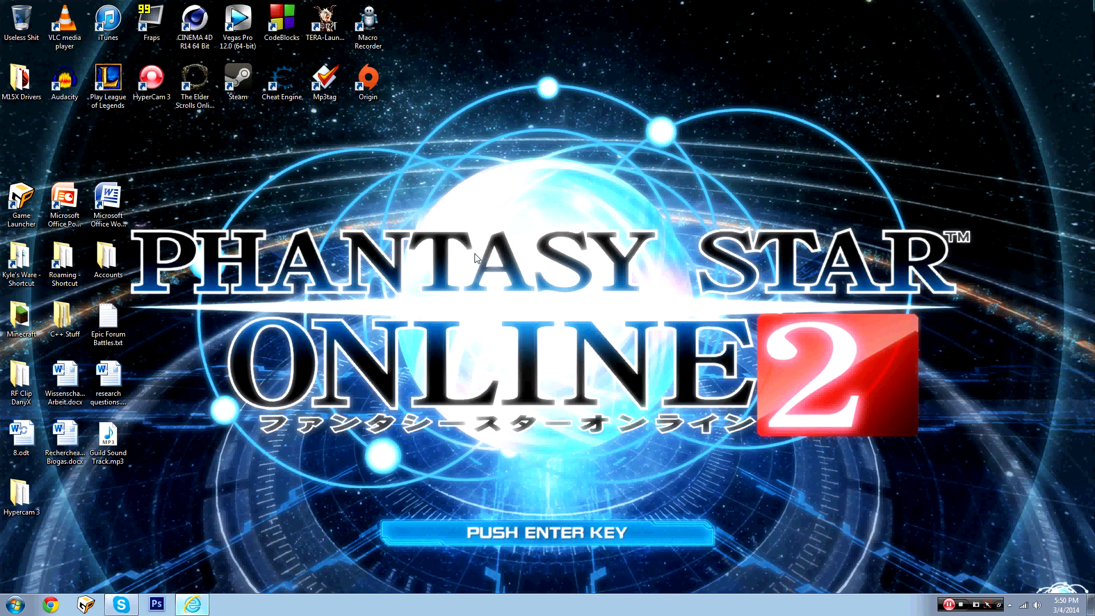
pyautogui.moveTo(738, 271)
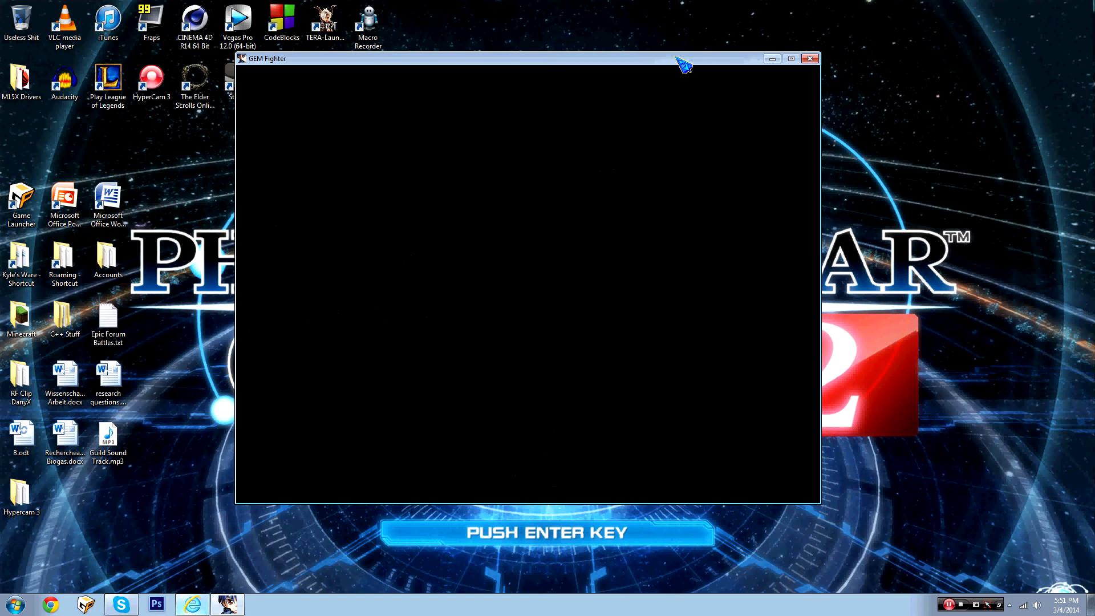
pyautogui.moveTo(669, 68)
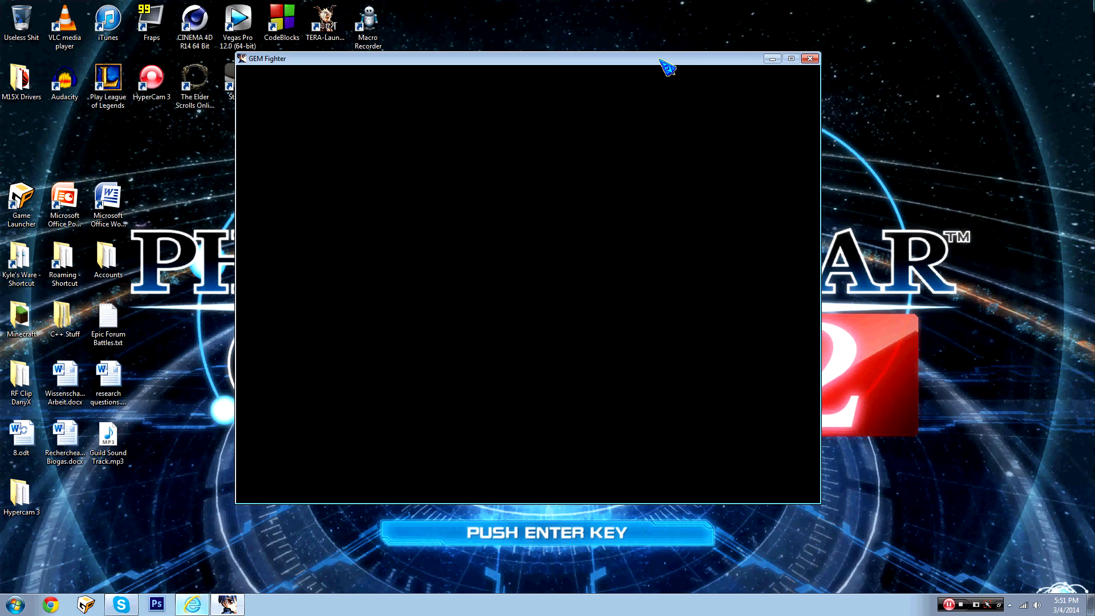
pyautogui.moveTo(522, 222)
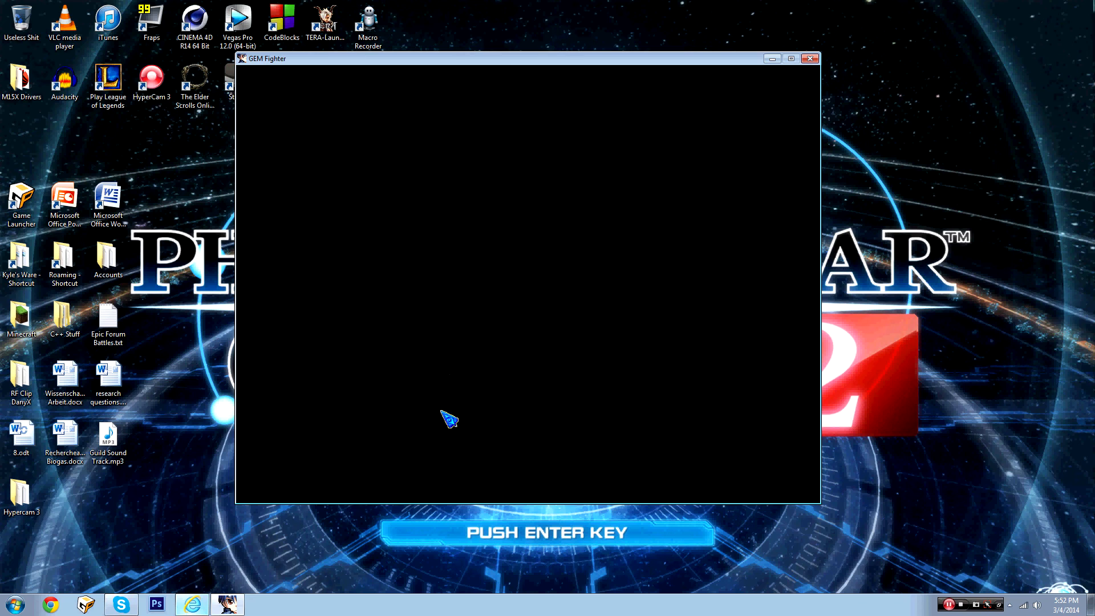
pyautogui.moveTo(385, 494)
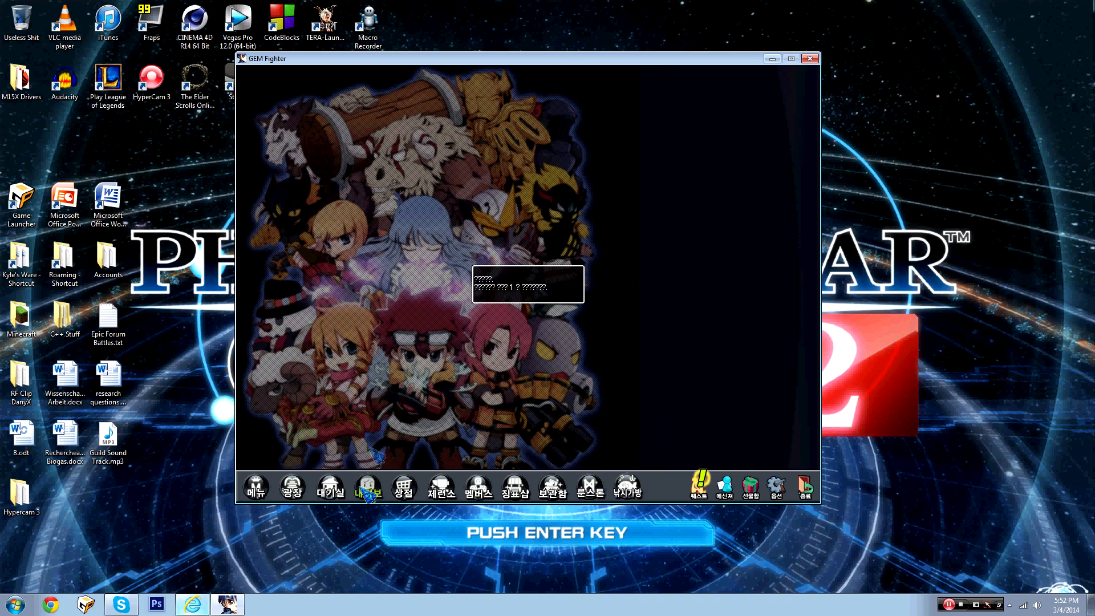
# - In 내정보 browse 의상 shoes (신발), then show 소비아이템 > 소지품 consumables with HP and SP potions
pyautogui.click(366, 486)
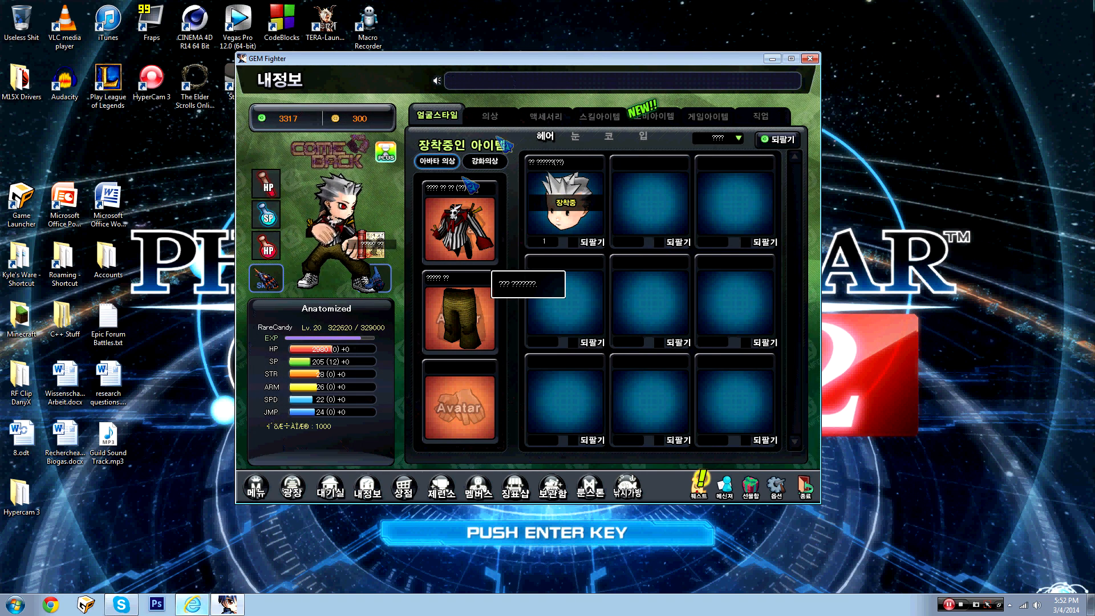
pyautogui.click(491, 116)
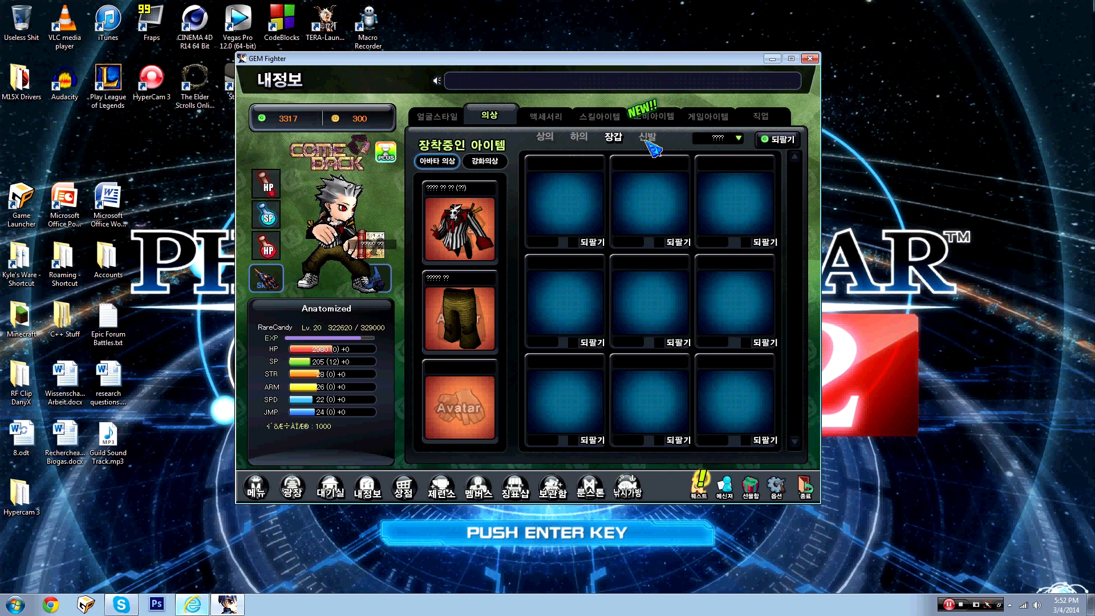
pyautogui.click(598, 115)
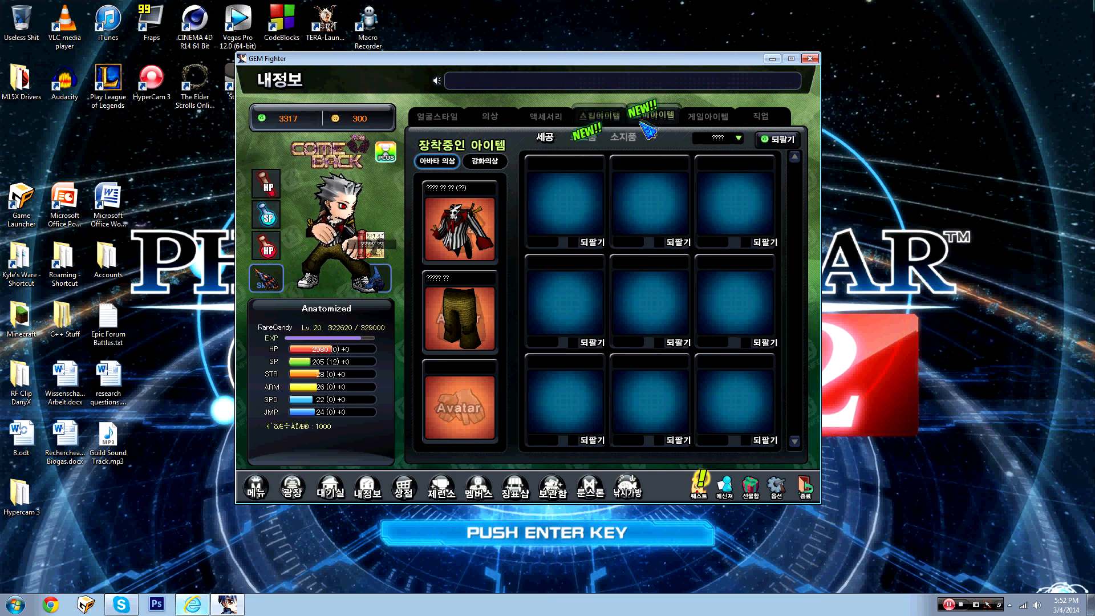
pyautogui.click(652, 115)
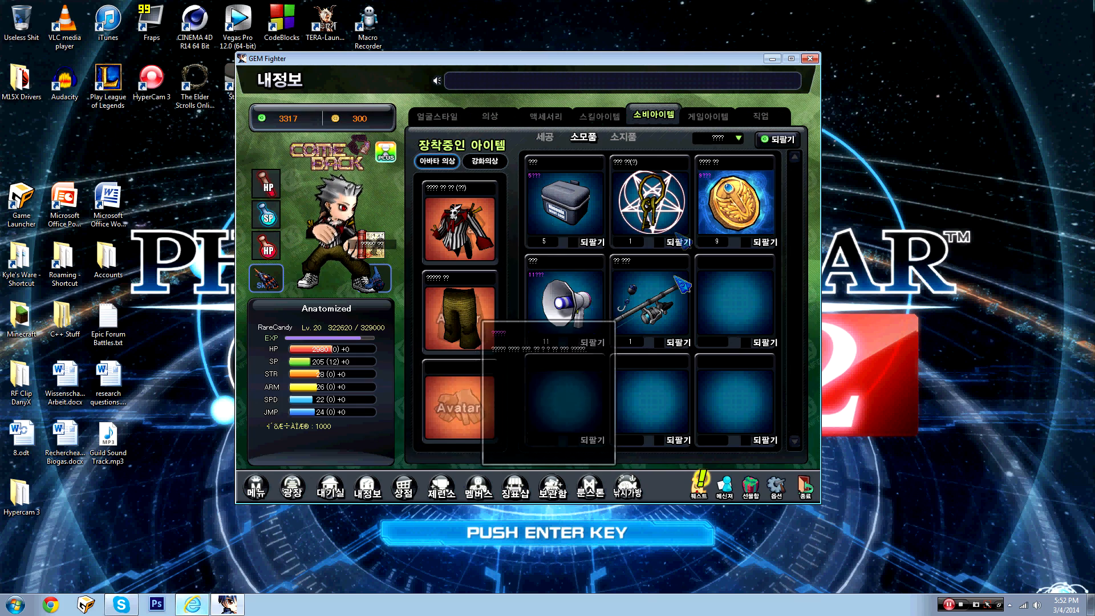
pyautogui.click(620, 137)
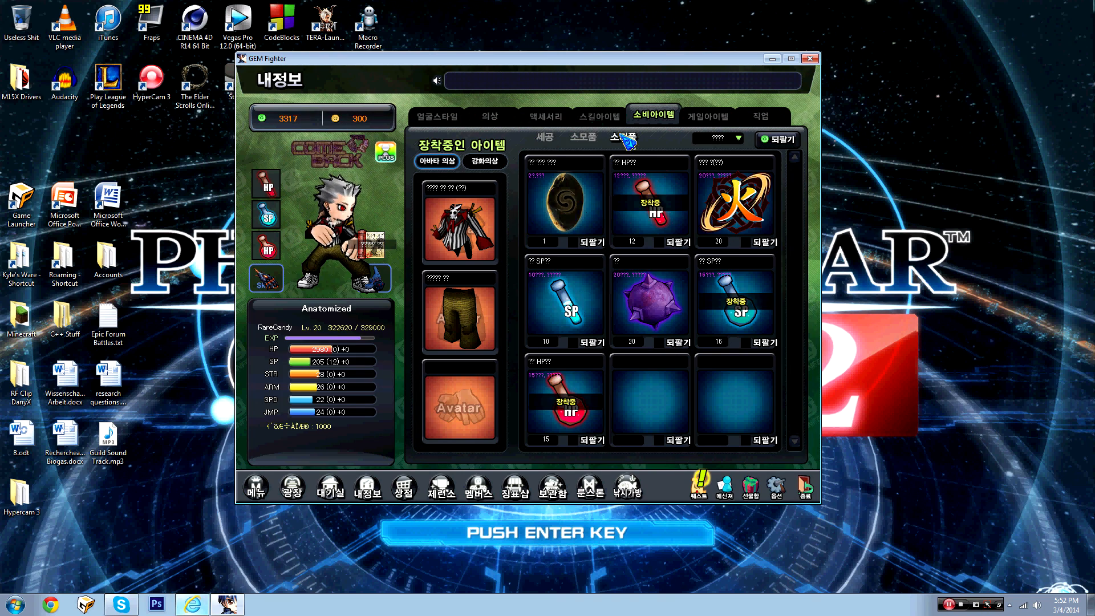